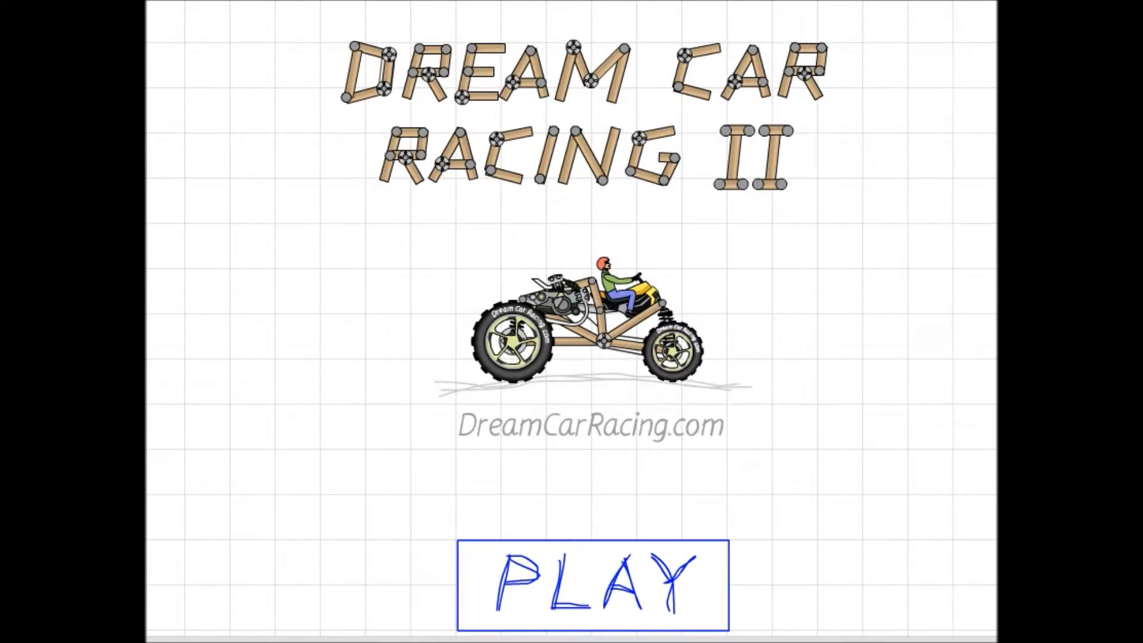
{"action": "mouse_move", "coordinate": [927, 458]}
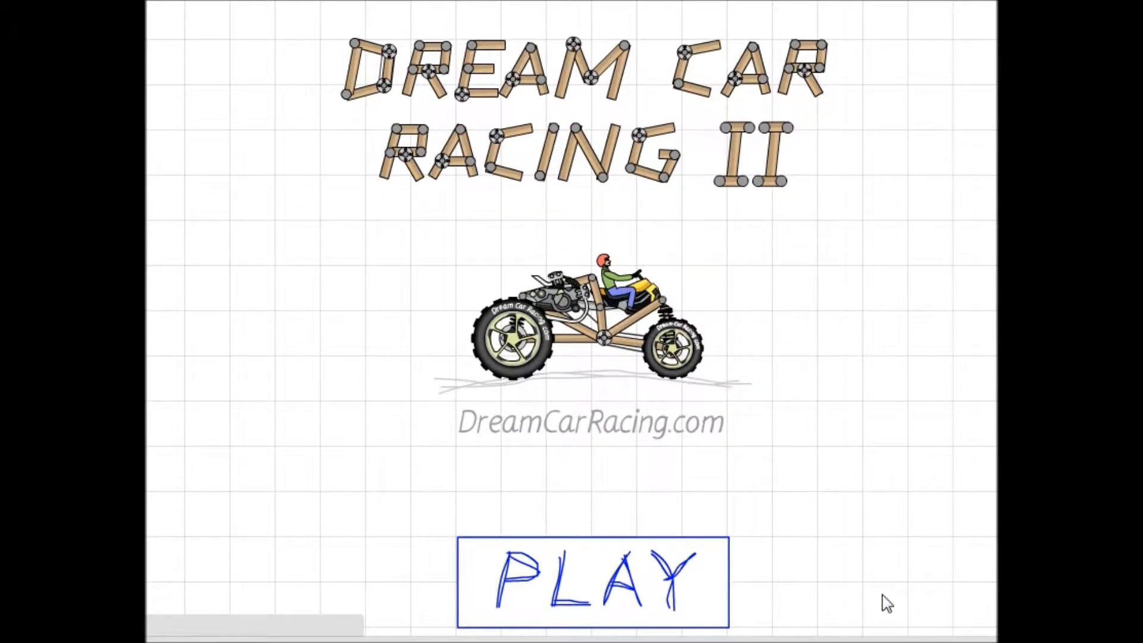
Go from the title screen and main menu to Map 1, showing total score 319
{"action": "left_click", "coordinate": [591, 579]}
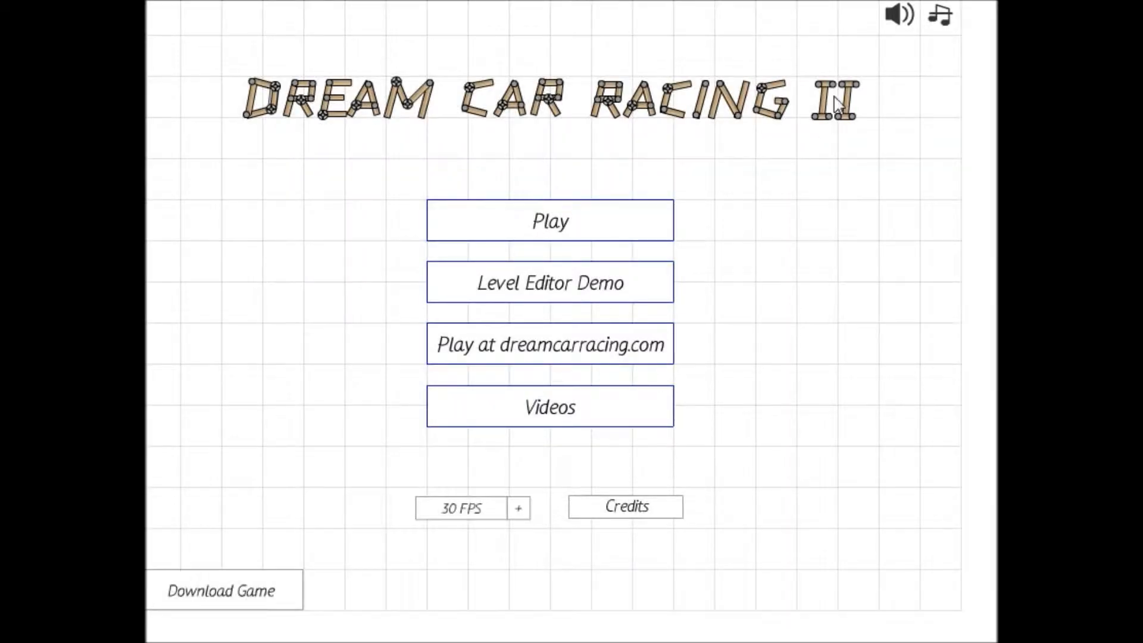
{"action": "mouse_move", "coordinate": [854, 202]}
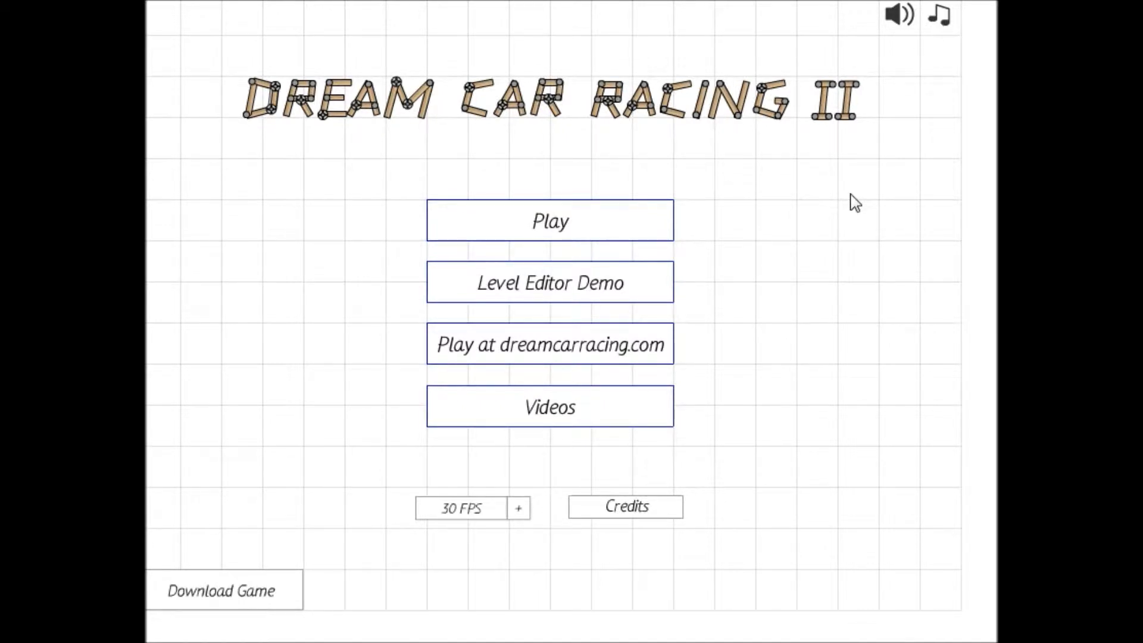
{"action": "mouse_move", "coordinate": [770, 258]}
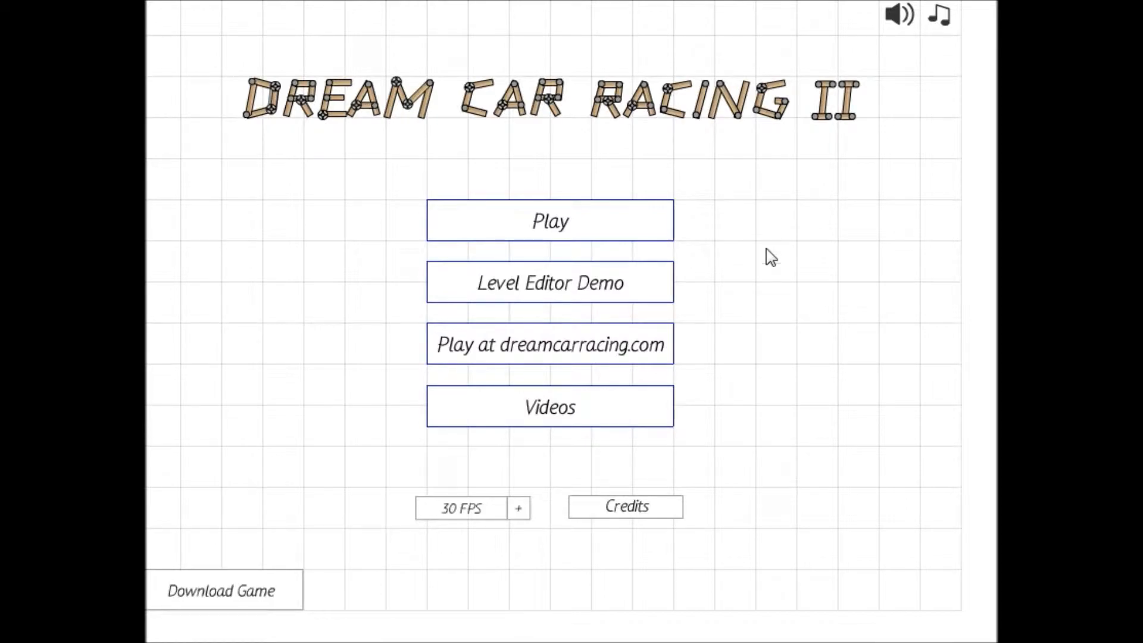
{"action": "left_click", "coordinate": [550, 220]}
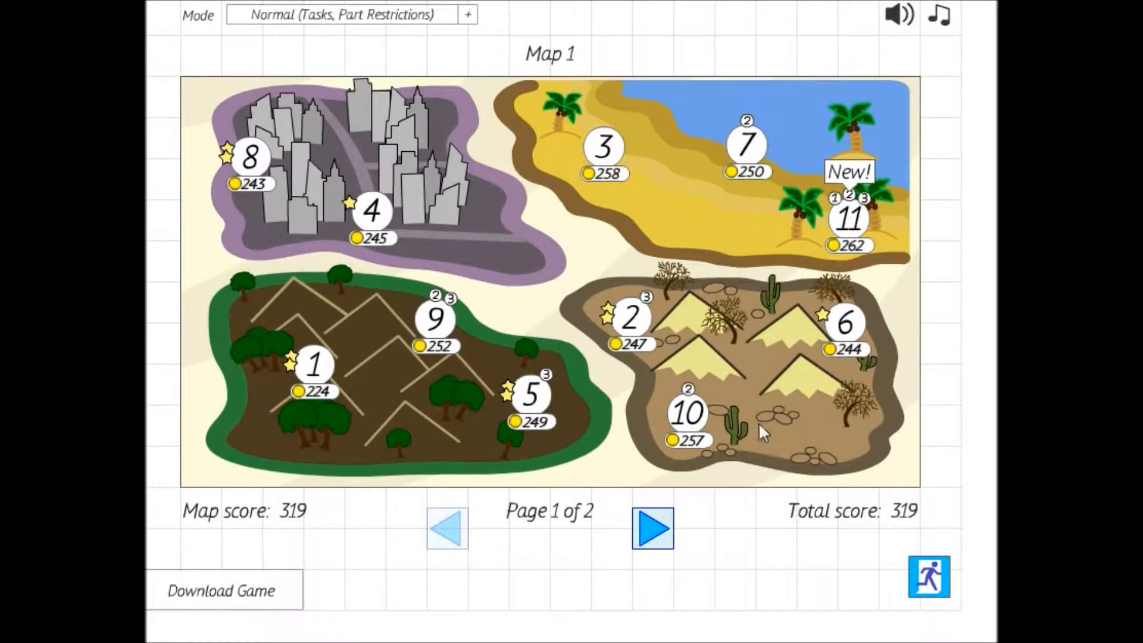
Check the level 6 Desert 2 tasks, then open the level 1 Highlands 1 details
{"action": "left_click", "coordinate": [848, 218]}
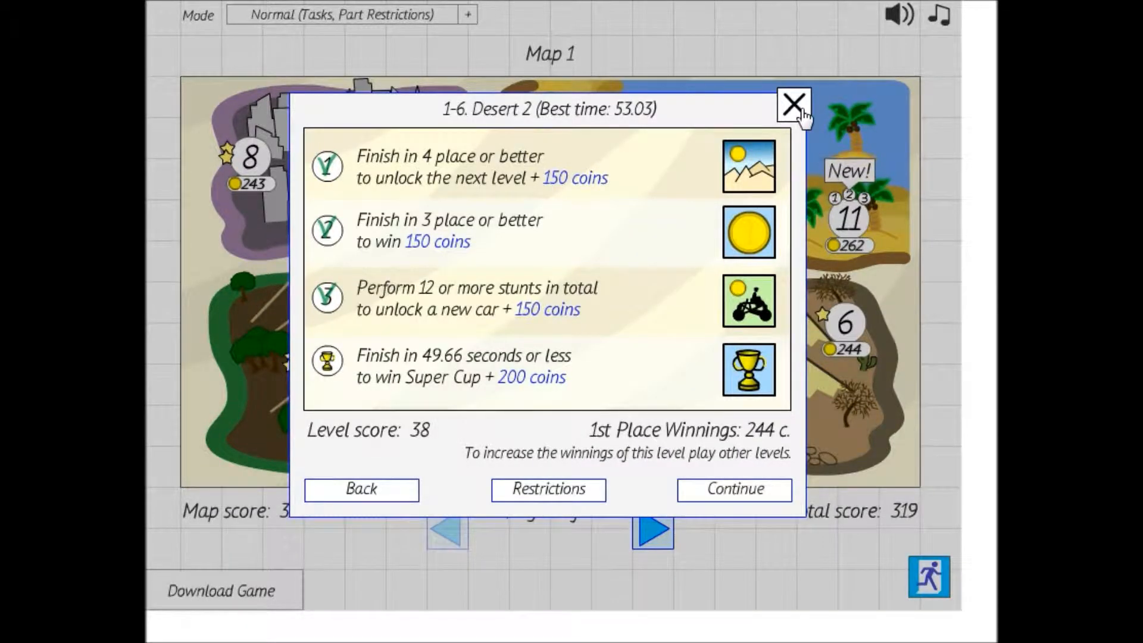
{"action": "left_click", "coordinate": [793, 106]}
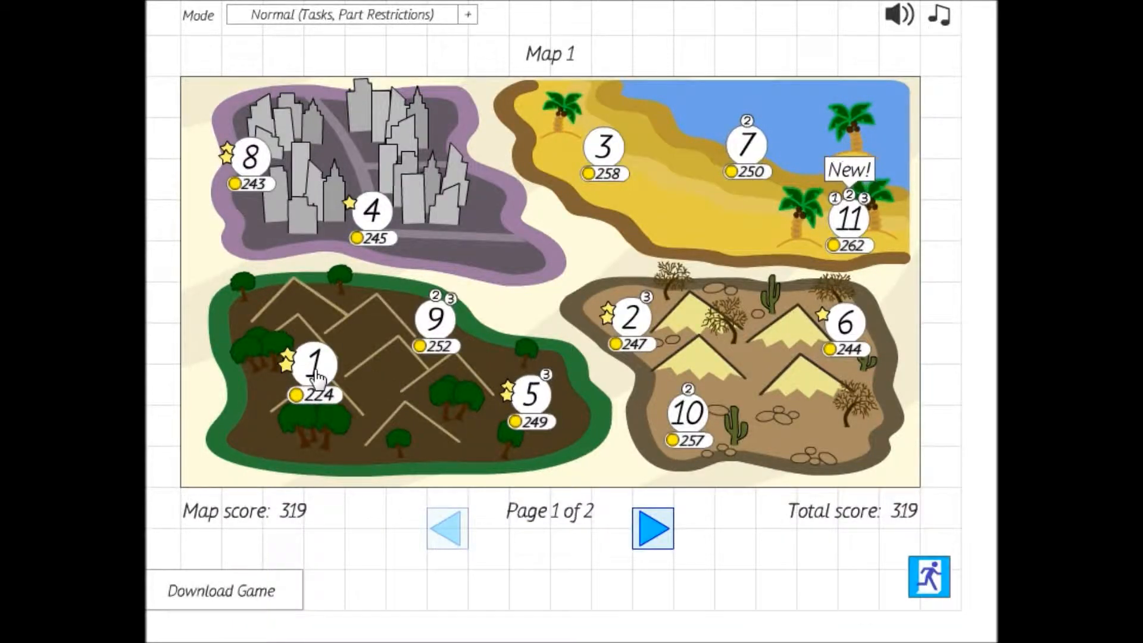
{"action": "left_click", "coordinate": [314, 364]}
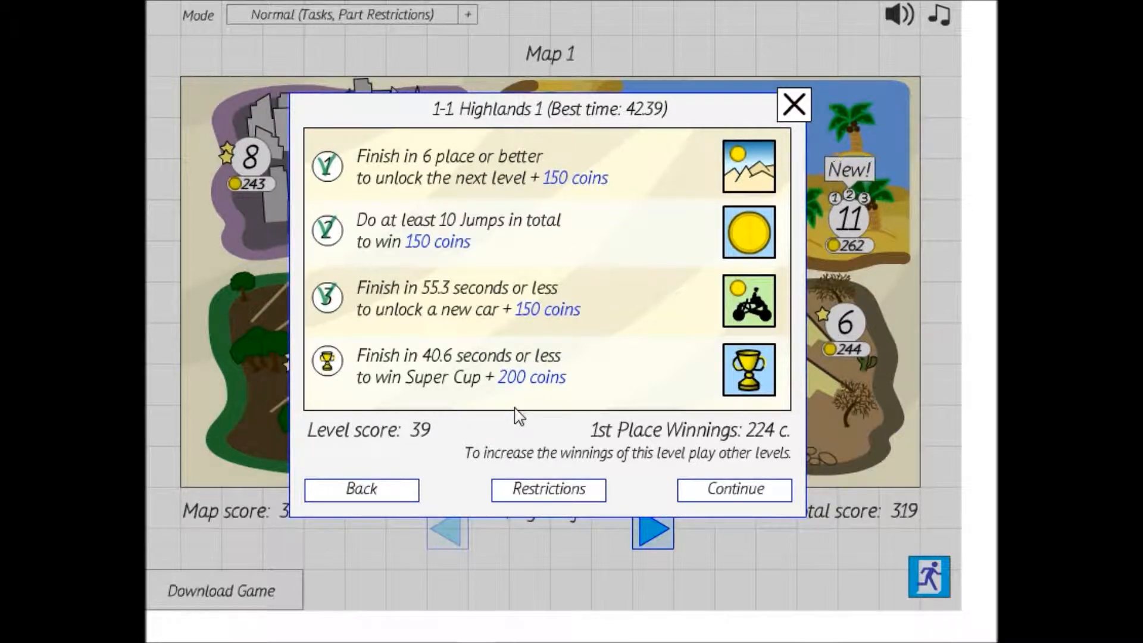
{"action": "mouse_move", "coordinate": [512, 366]}
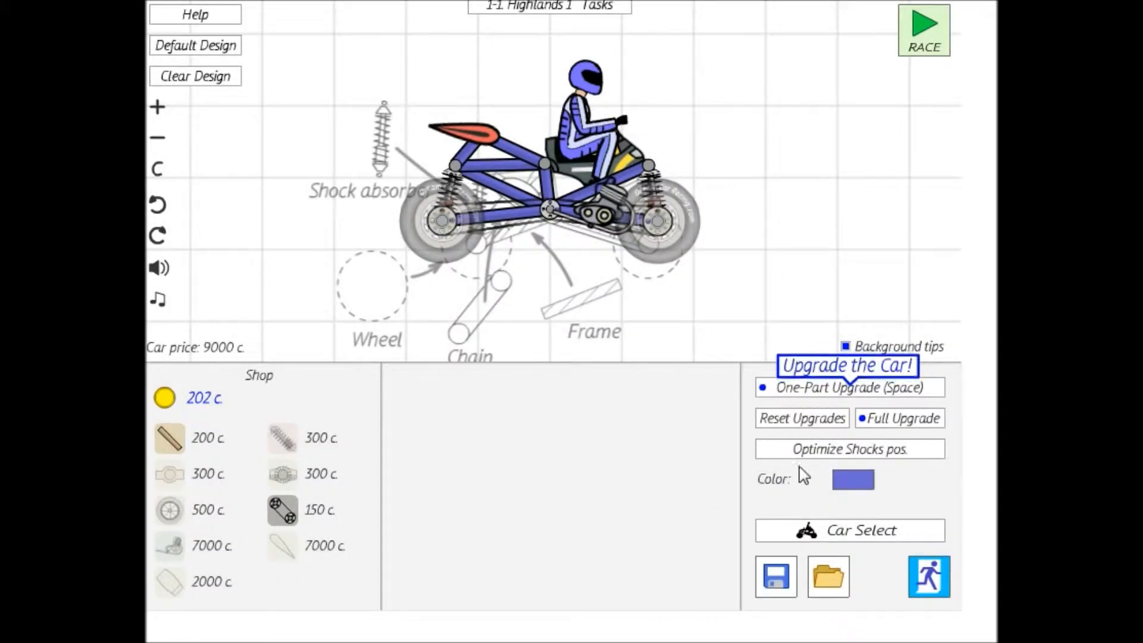
{"action": "mouse_move", "coordinate": [835, 533]}
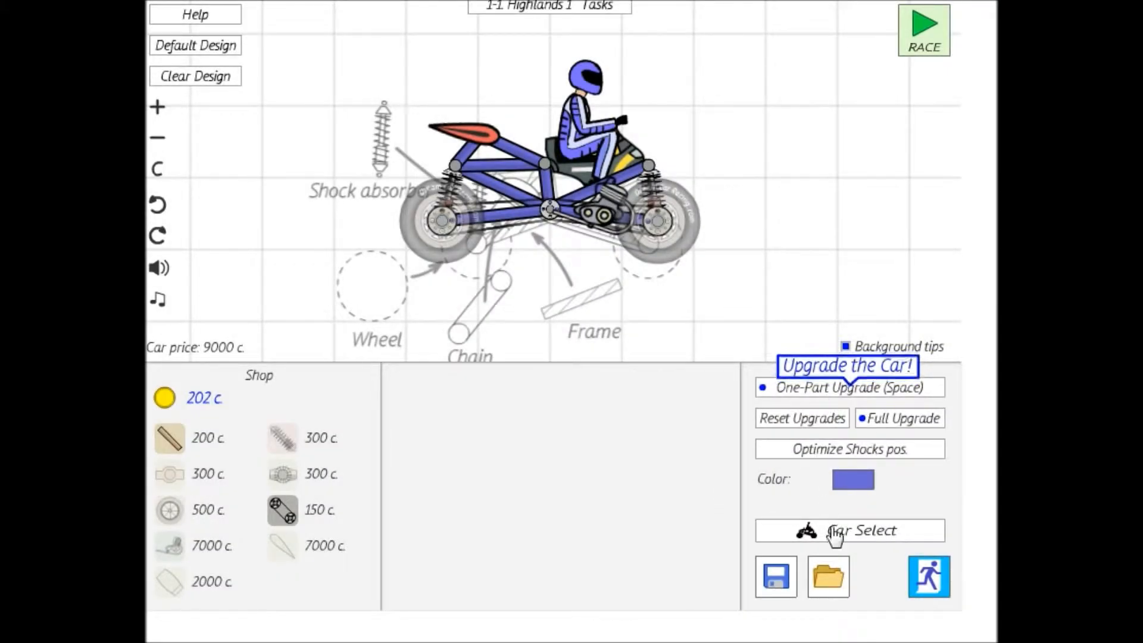
Load a new bike and buy three part upgrades, bringing it to 9200 c. with 2 coins left
{"action": "left_click", "coordinate": [849, 530]}
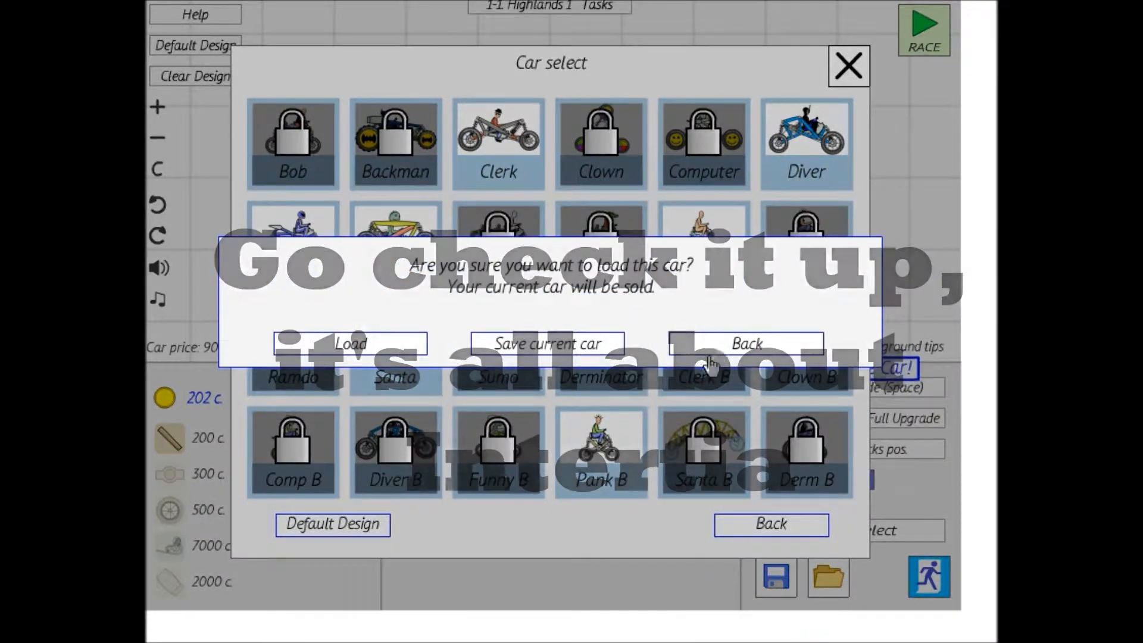
{"action": "left_click", "coordinate": [350, 344]}
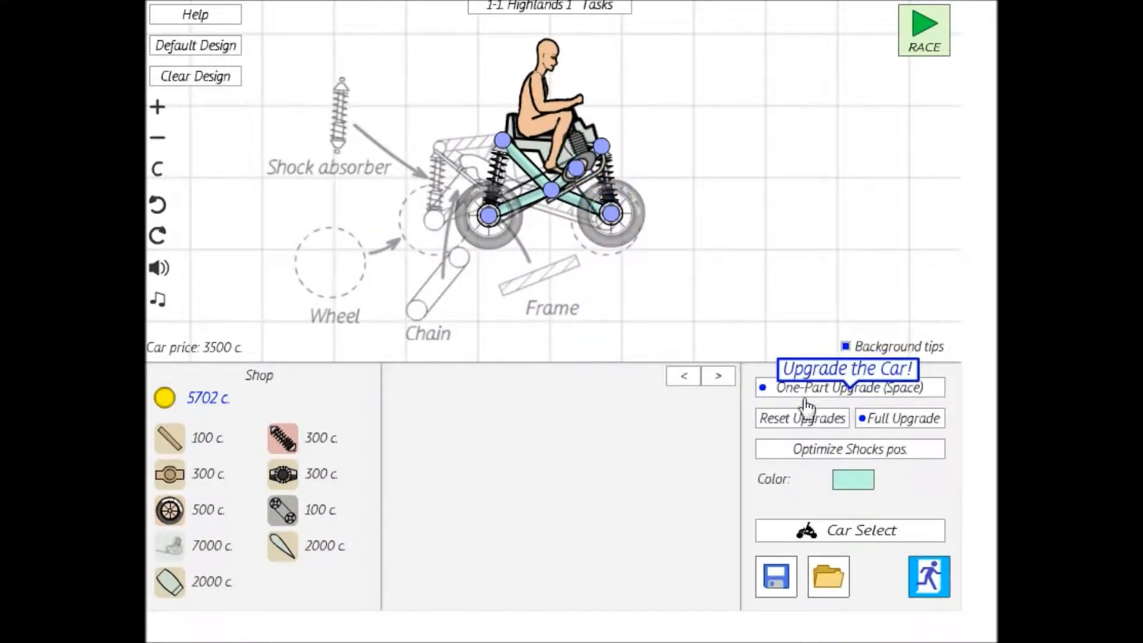
{"action": "left_click", "coordinate": [848, 387]}
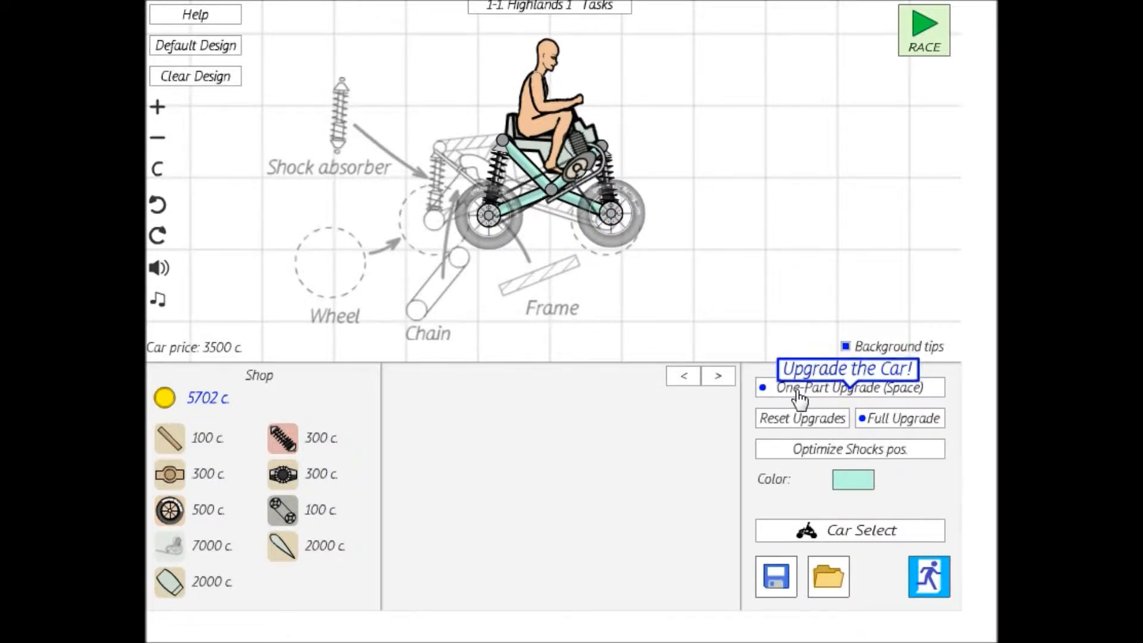
{"action": "left_click", "coordinate": [848, 387]}
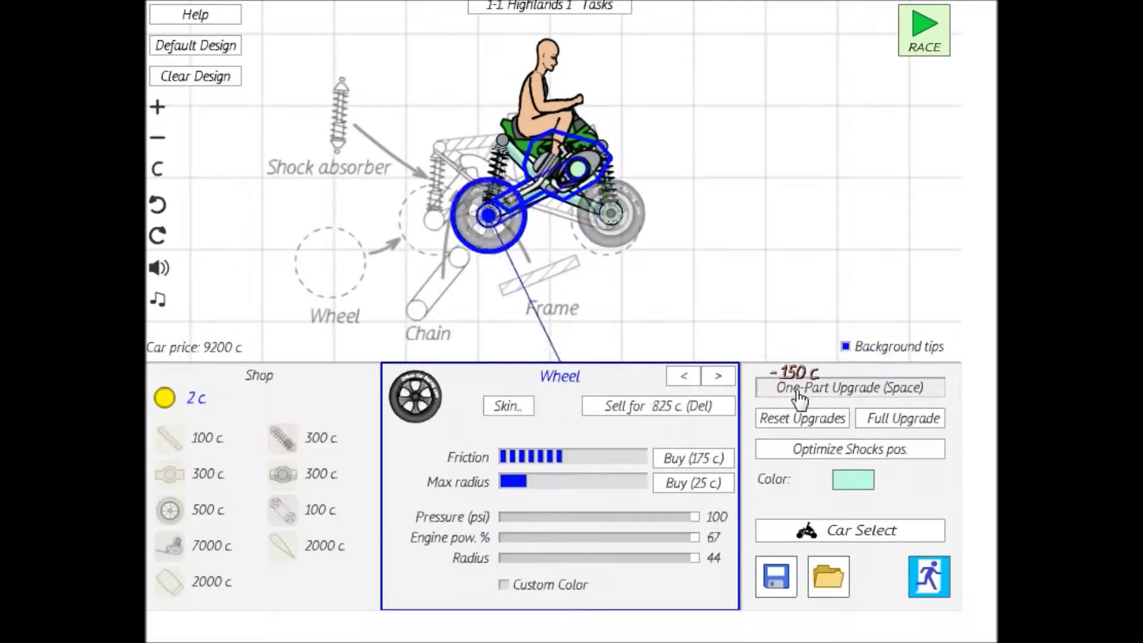
{"action": "left_click", "coordinate": [848, 387]}
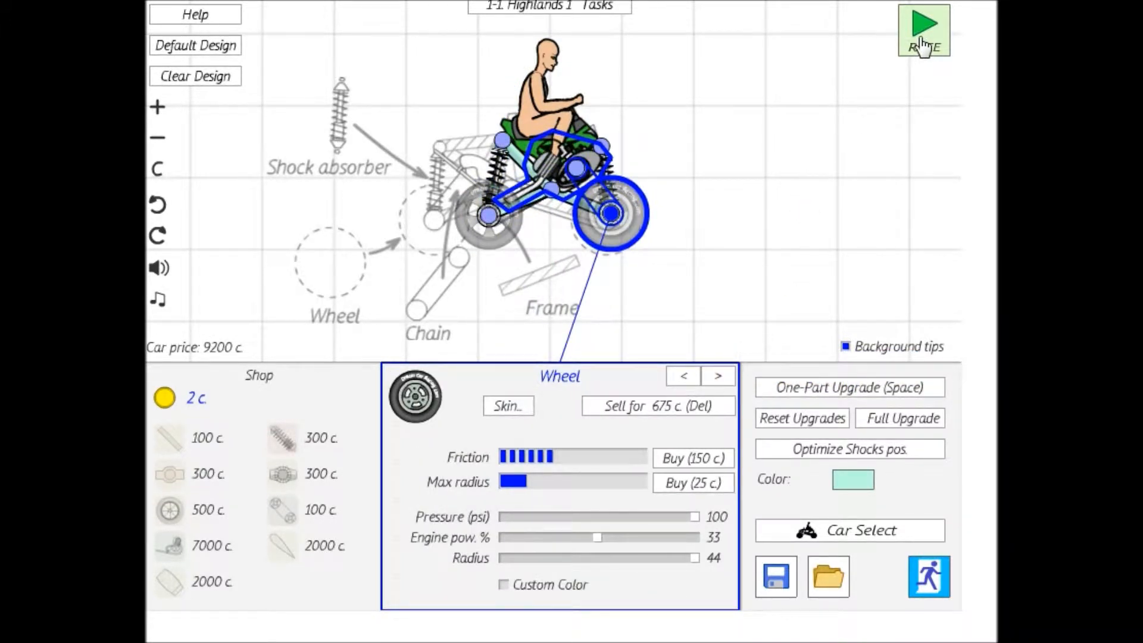
Race Highlands 1 and accept the coin gift: 1st place, three stars, 243 coins
{"action": "left_click", "coordinate": [924, 29]}
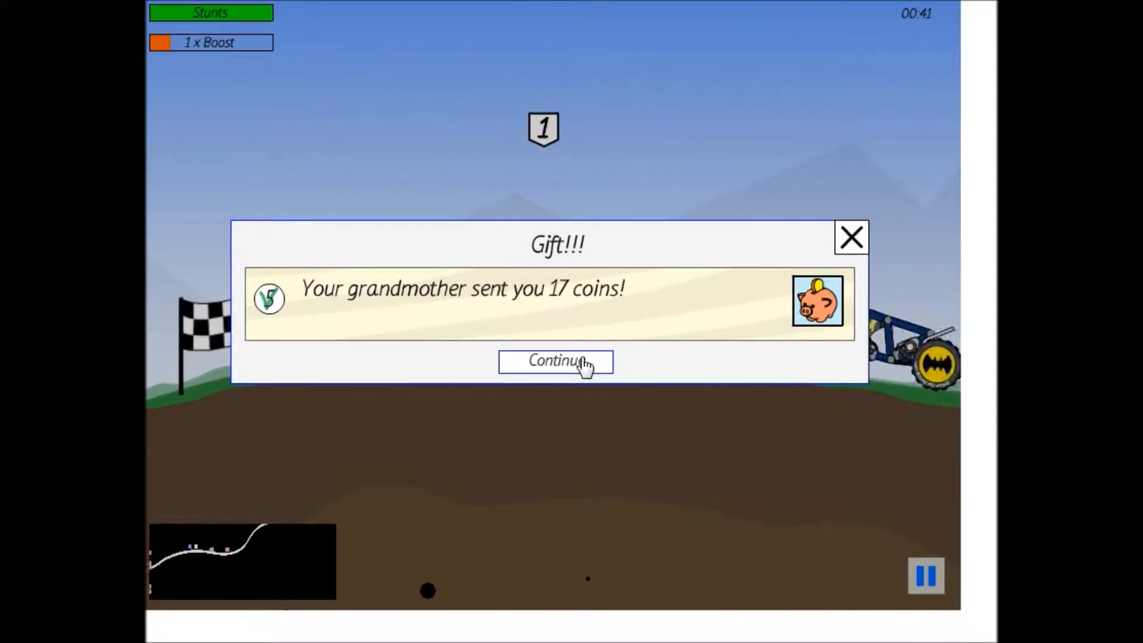
{"action": "left_click", "coordinate": [555, 361]}
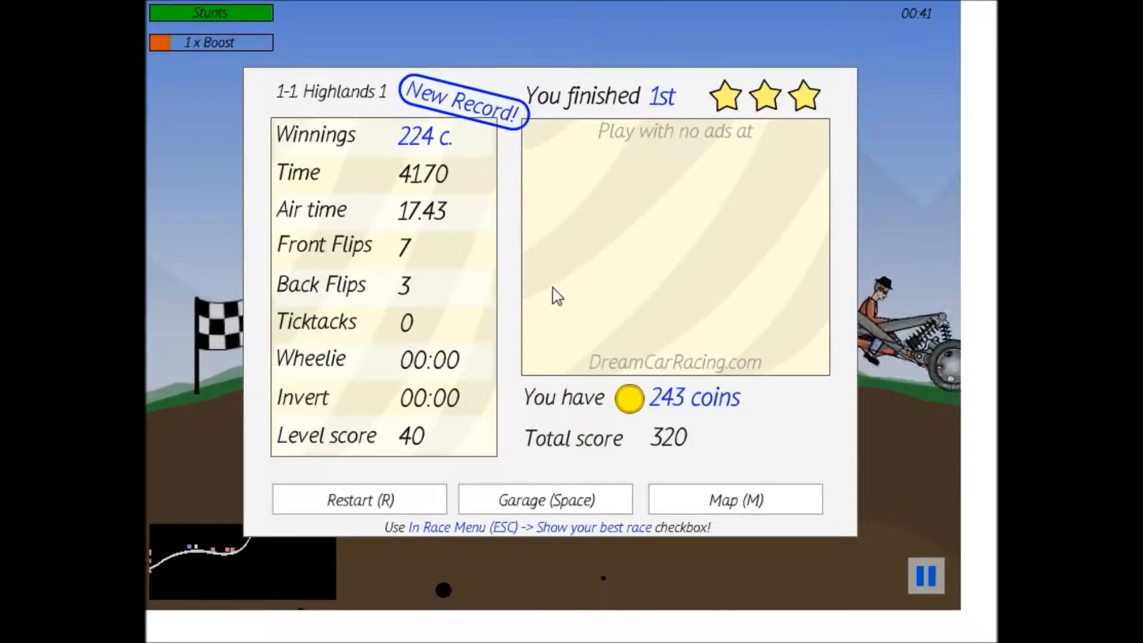
{"action": "mouse_move", "coordinate": [430, 496]}
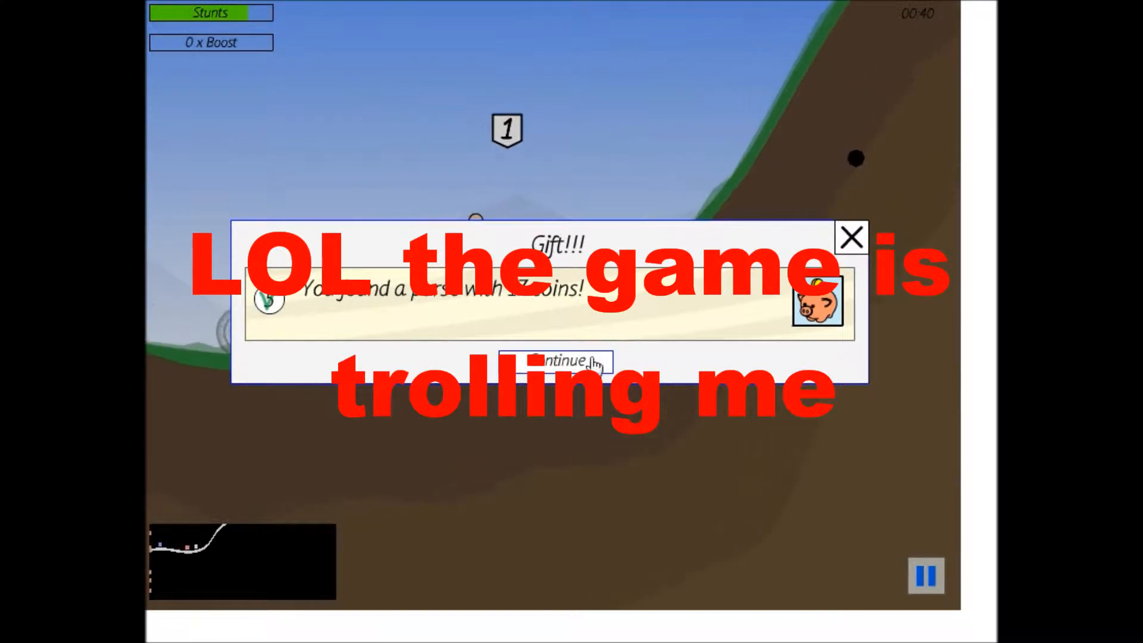
Accept the coin gift after the 40.70 Highlands 1 record, reaching 470 coins
{"action": "left_click", "coordinate": [555, 360]}
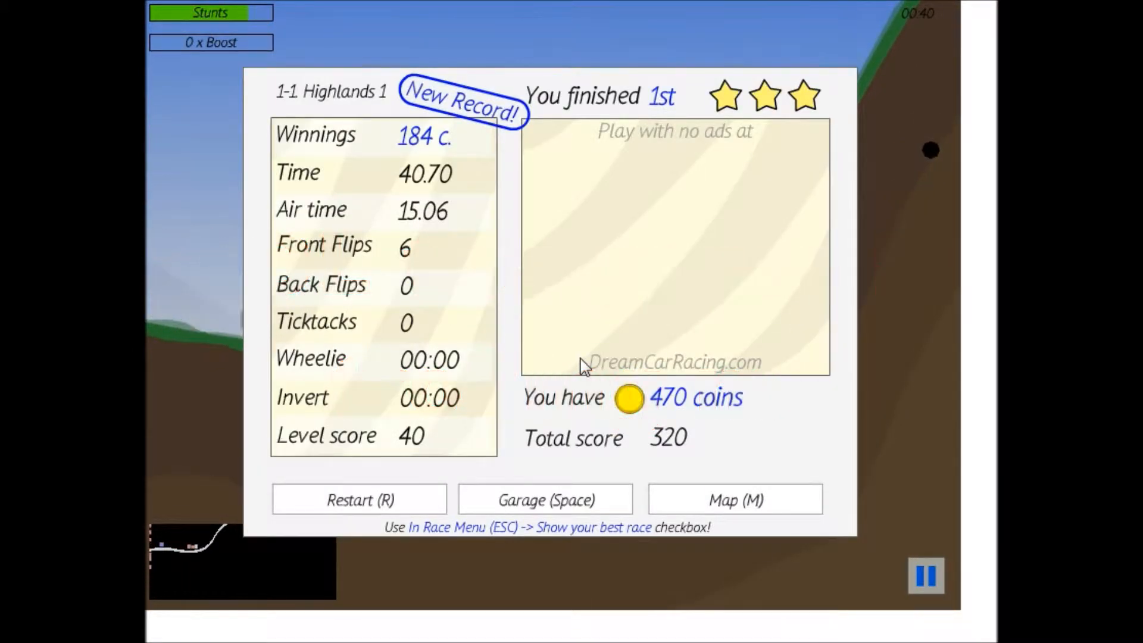
Leave the Highlands 1 results to reach the Desert 1 garage, with 224 coins
{"action": "left_click", "coordinate": [358, 500]}
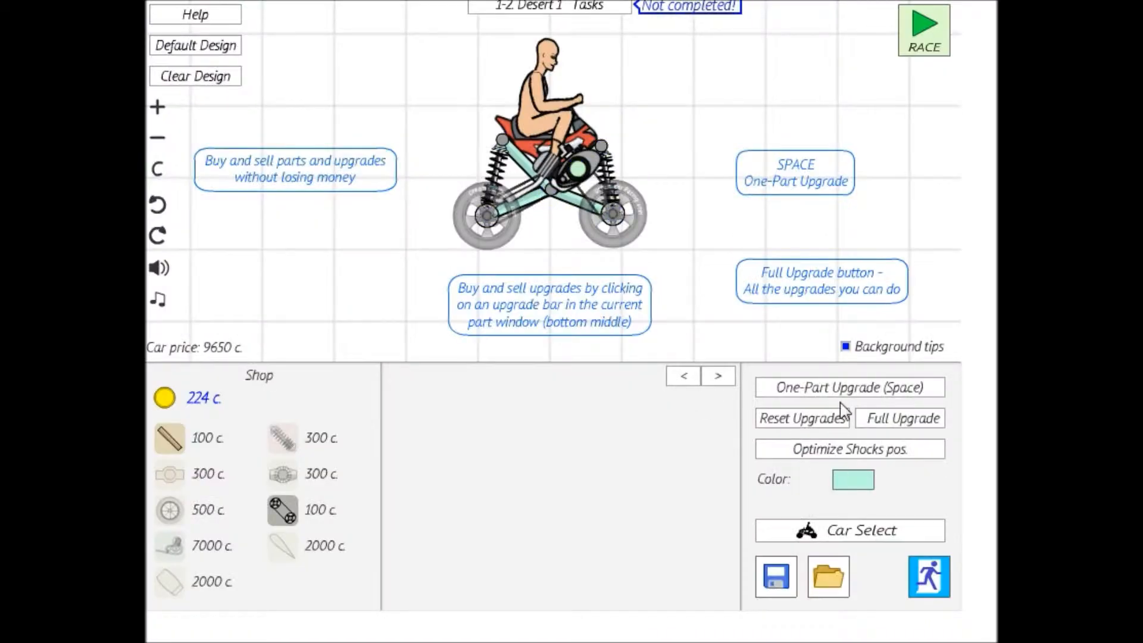
Switch cars, upgrade the wheel, seat and engine down to 199 coins, and race Desert 1
{"action": "left_click", "coordinate": [848, 530]}
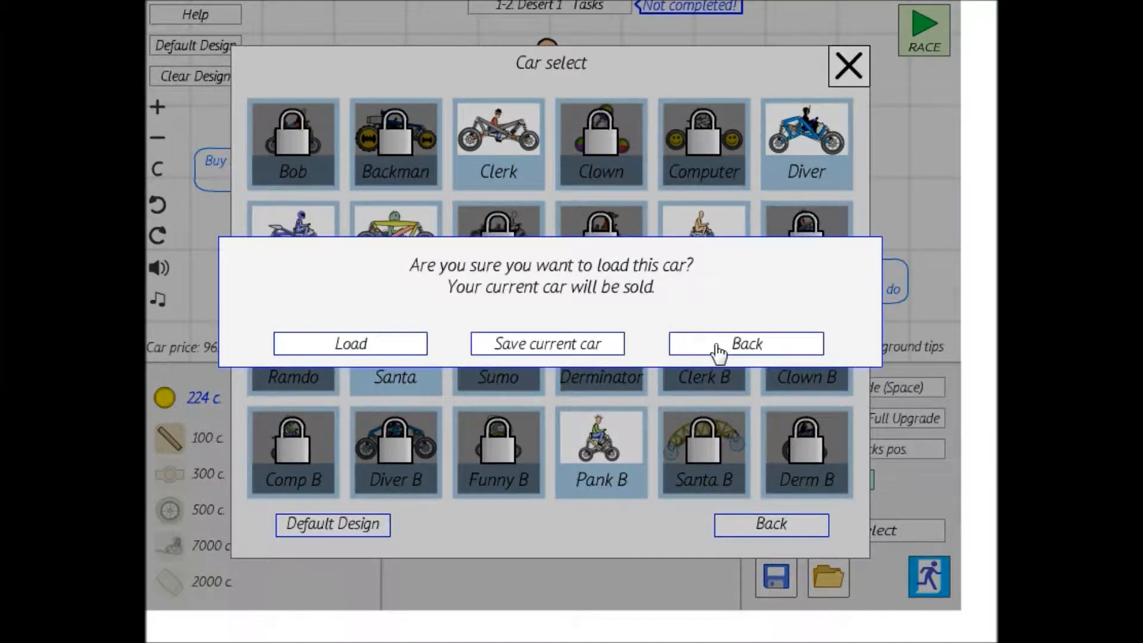
{"action": "mouse_move", "coordinate": [400, 365]}
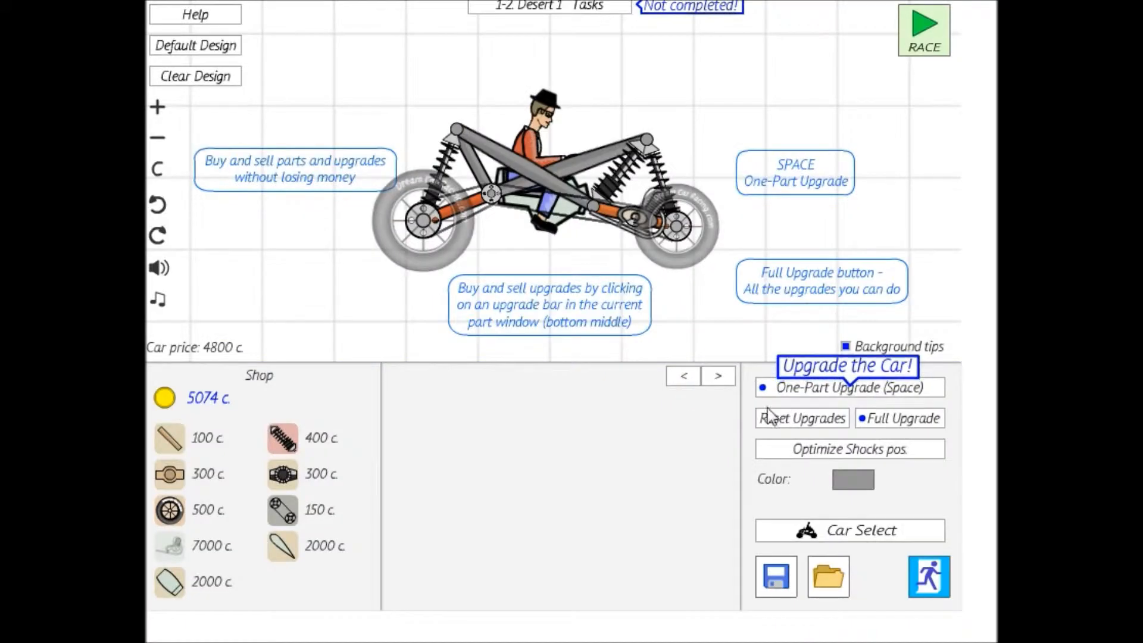
{"action": "left_click", "coordinate": [678, 226]}
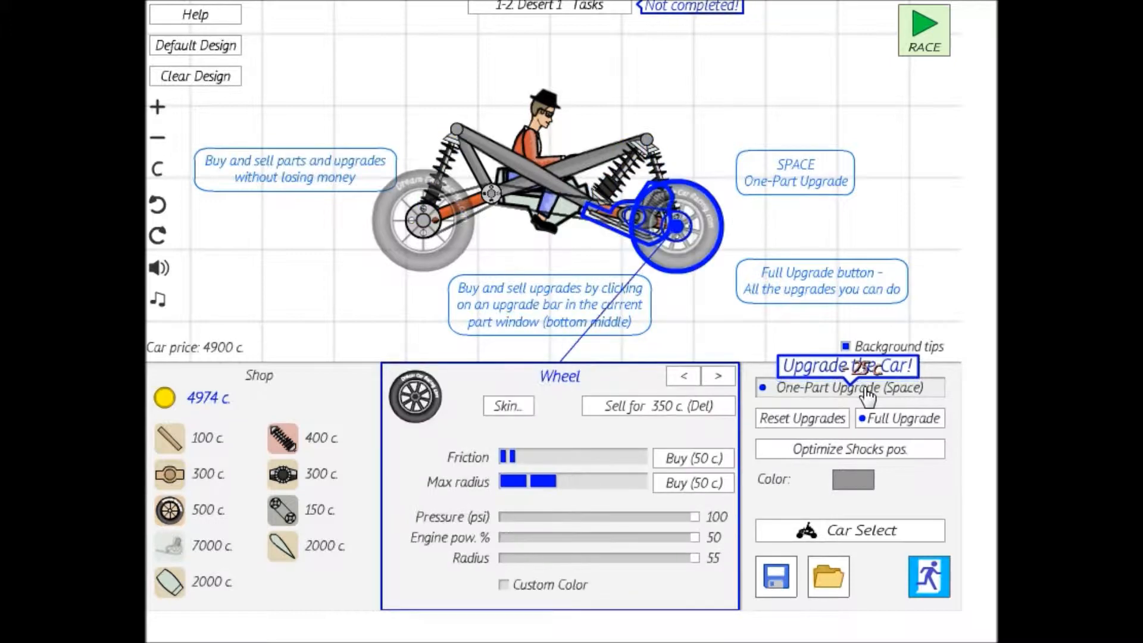
{"action": "left_click", "coordinate": [848, 387]}
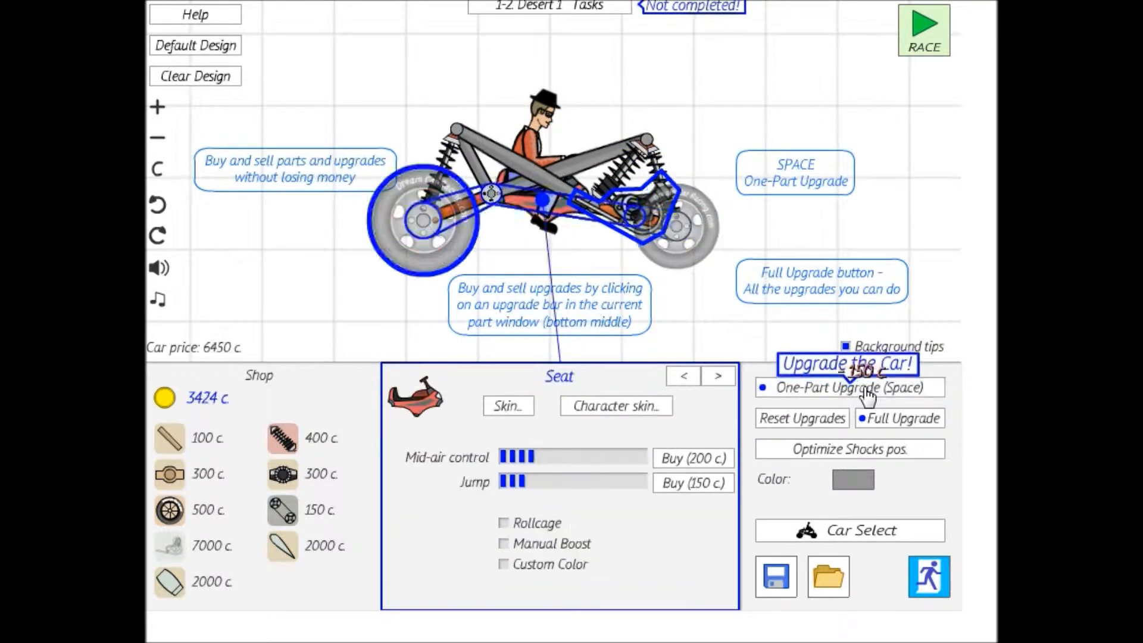
{"action": "left_click", "coordinate": [848, 387]}
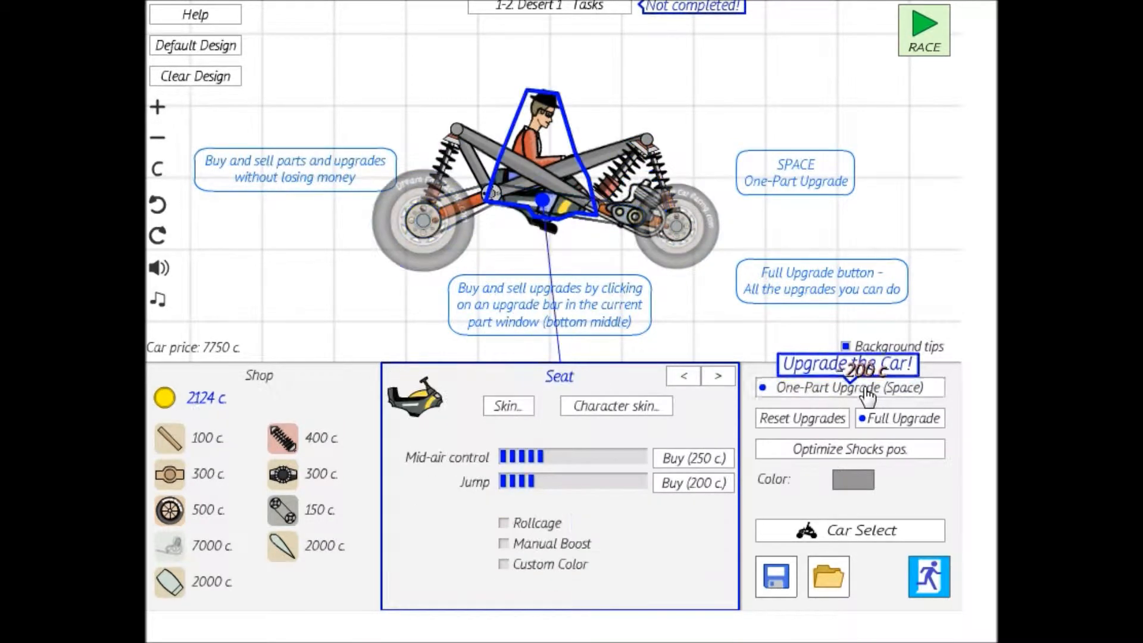
{"action": "left_click", "coordinate": [848, 387]}
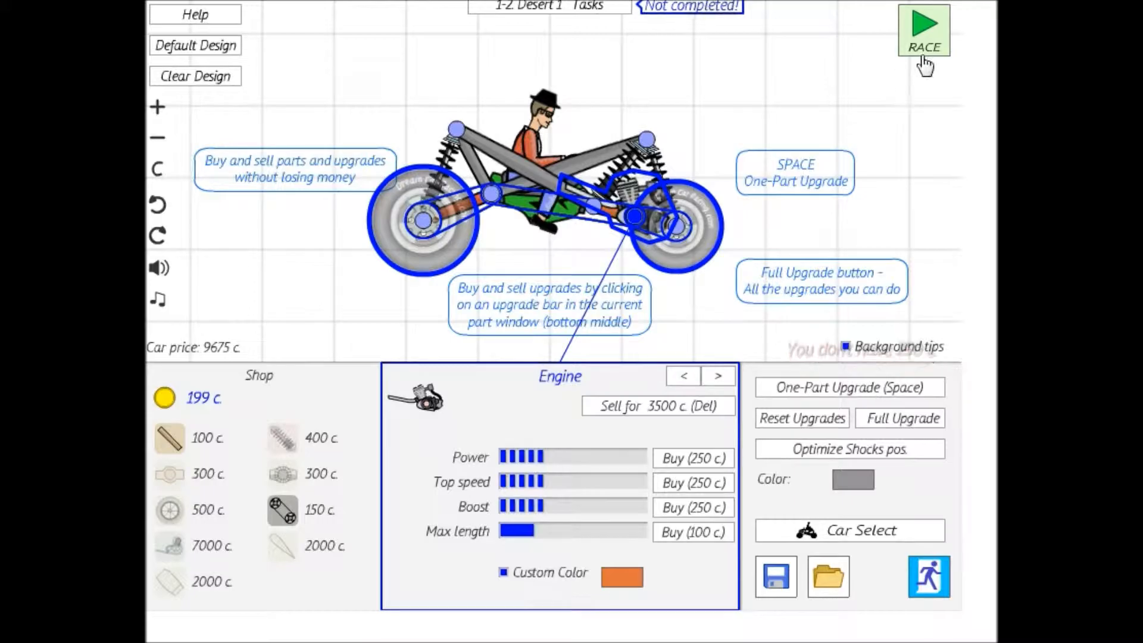
{"action": "left_click", "coordinate": [924, 29]}
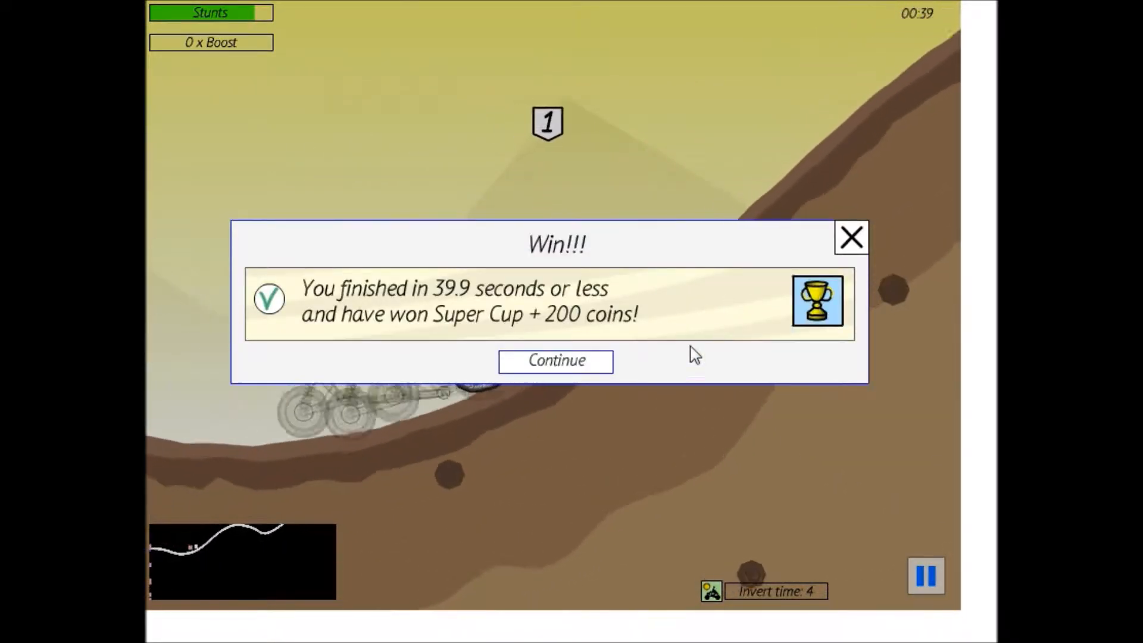
Dismiss the Super Cup notice, return to the garage, and rerun Desert 1
{"action": "left_click", "coordinate": [556, 361]}
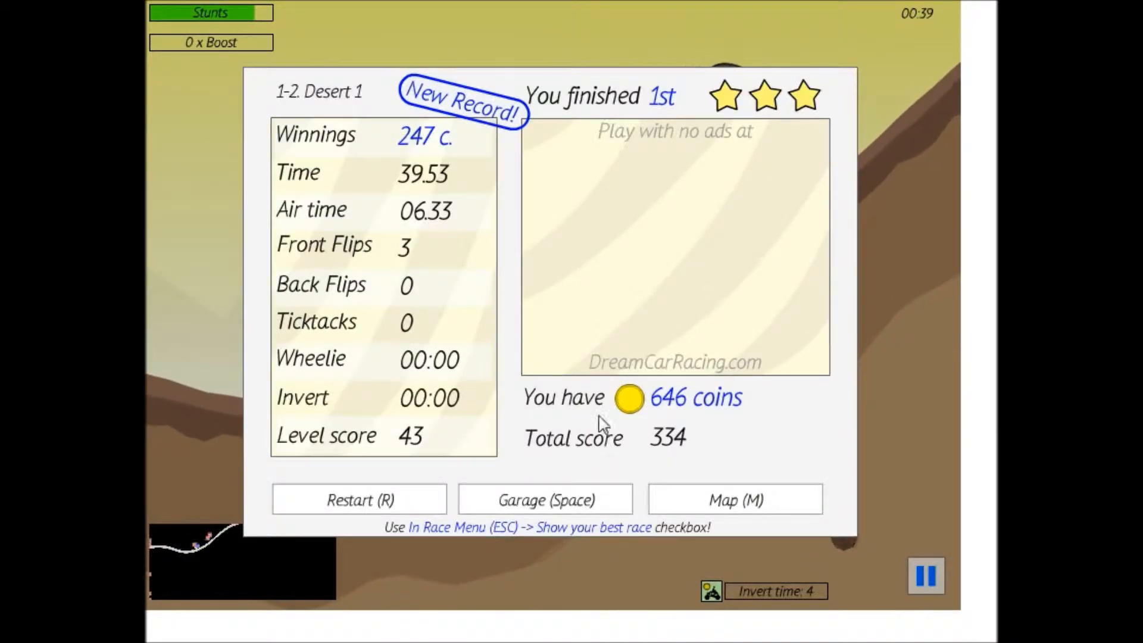
{"action": "left_click", "coordinate": [545, 500]}
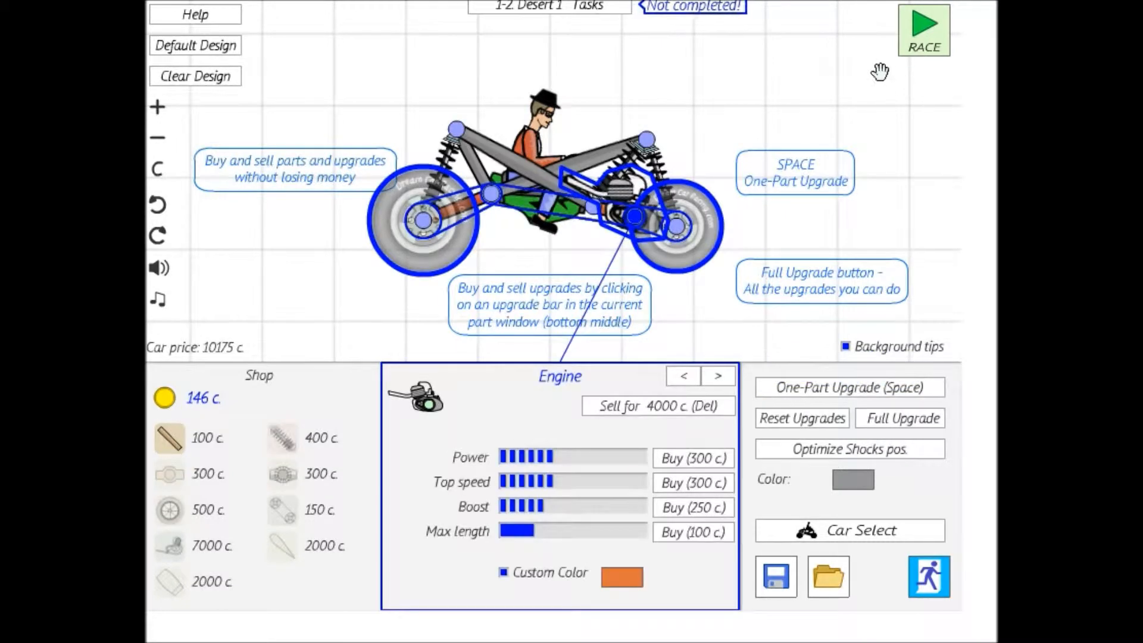
{"action": "left_click", "coordinate": [923, 29]}
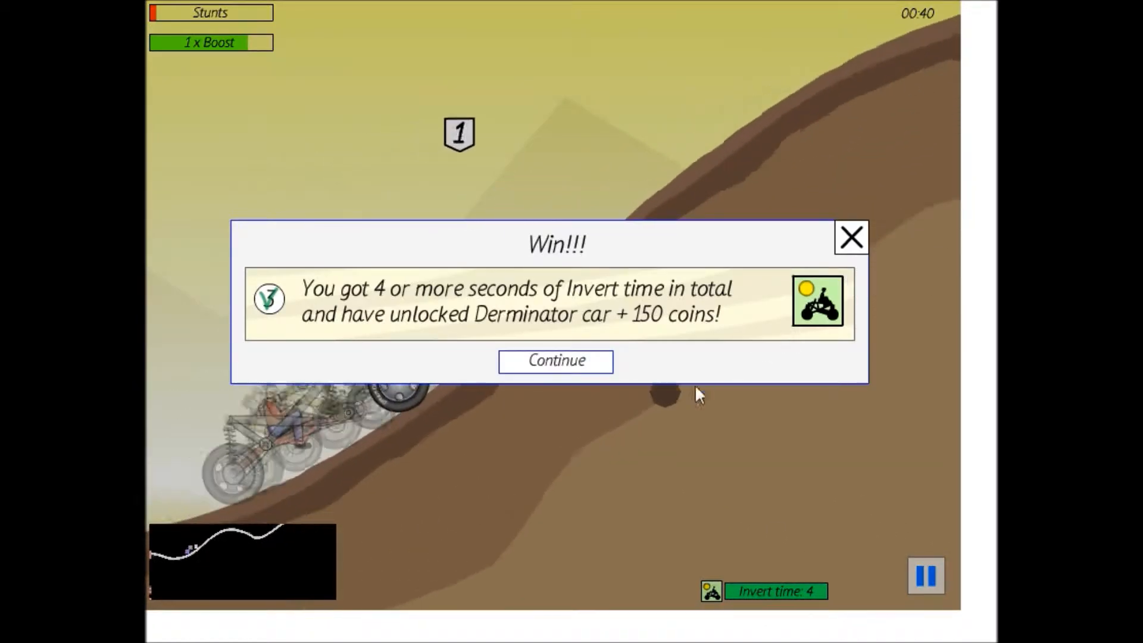
Dismiss the Derminator unlock notice, go back to the garage with 530 coins, and race
{"action": "left_click", "coordinate": [556, 361]}
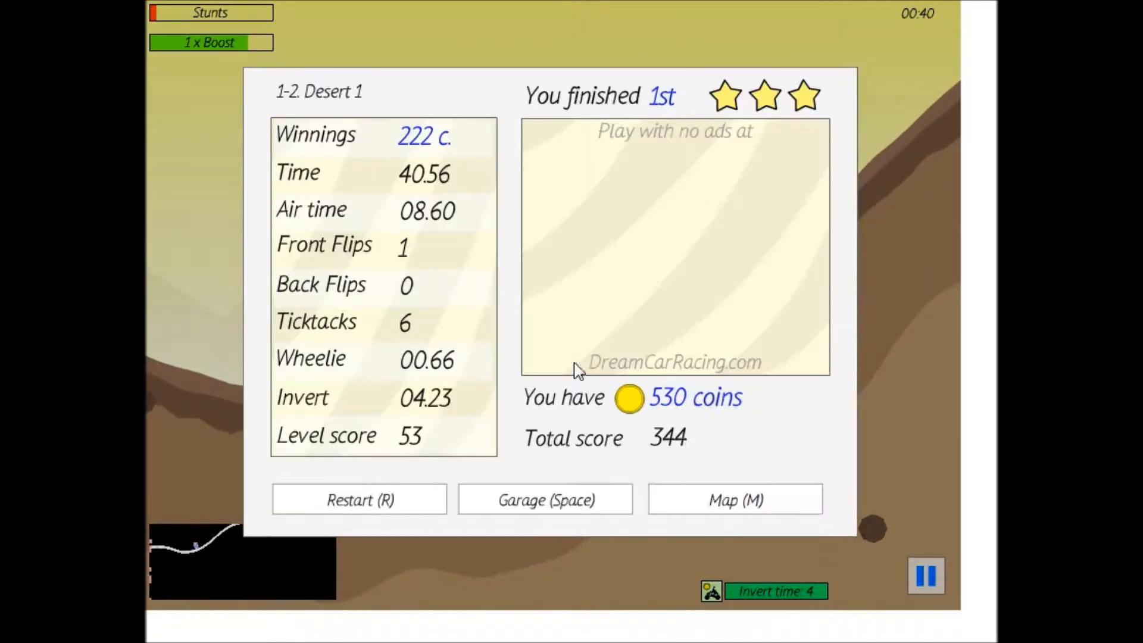
{"action": "left_click", "coordinate": [545, 500]}
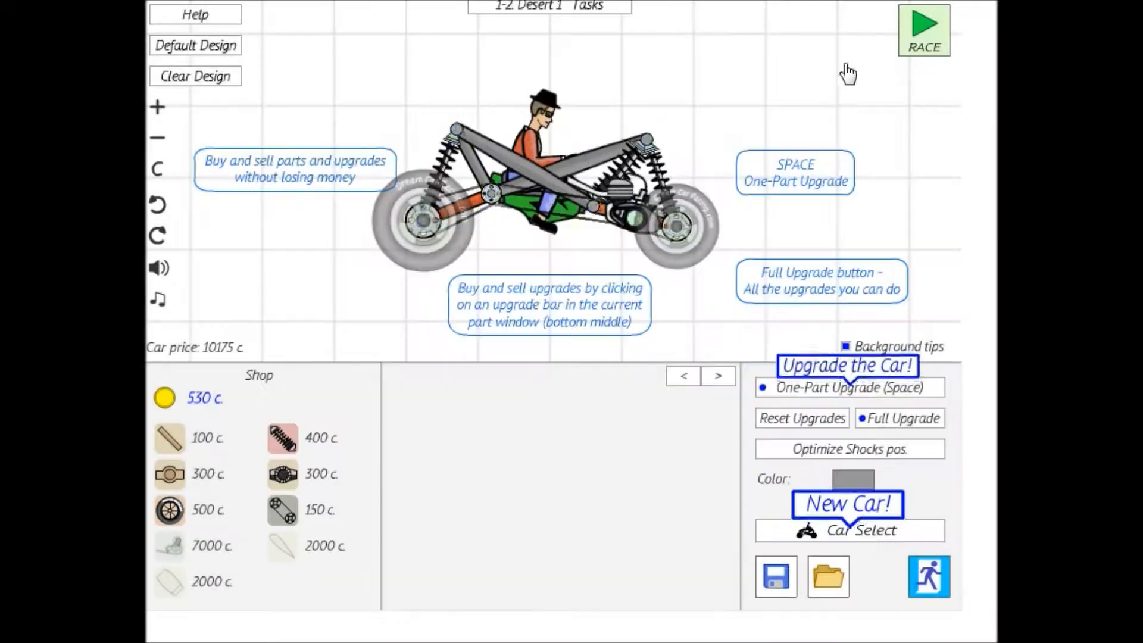
{"action": "left_click", "coordinate": [923, 30]}
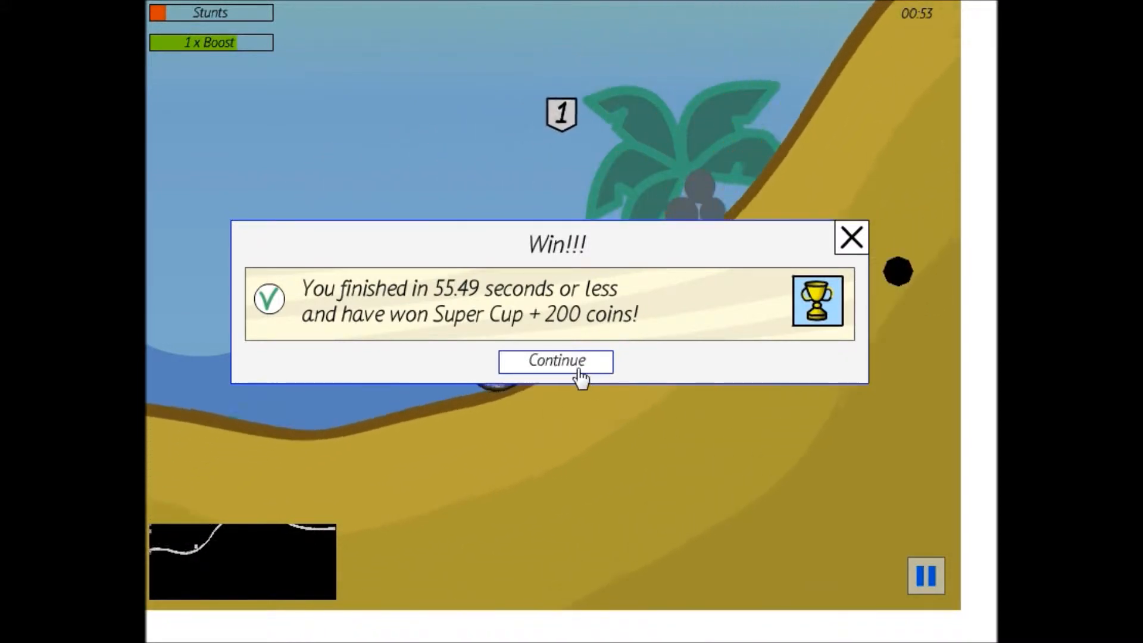
Dismiss the Mirage 1 notice, open level 4 City 1 from the map, and race it
{"action": "left_click", "coordinate": [556, 361]}
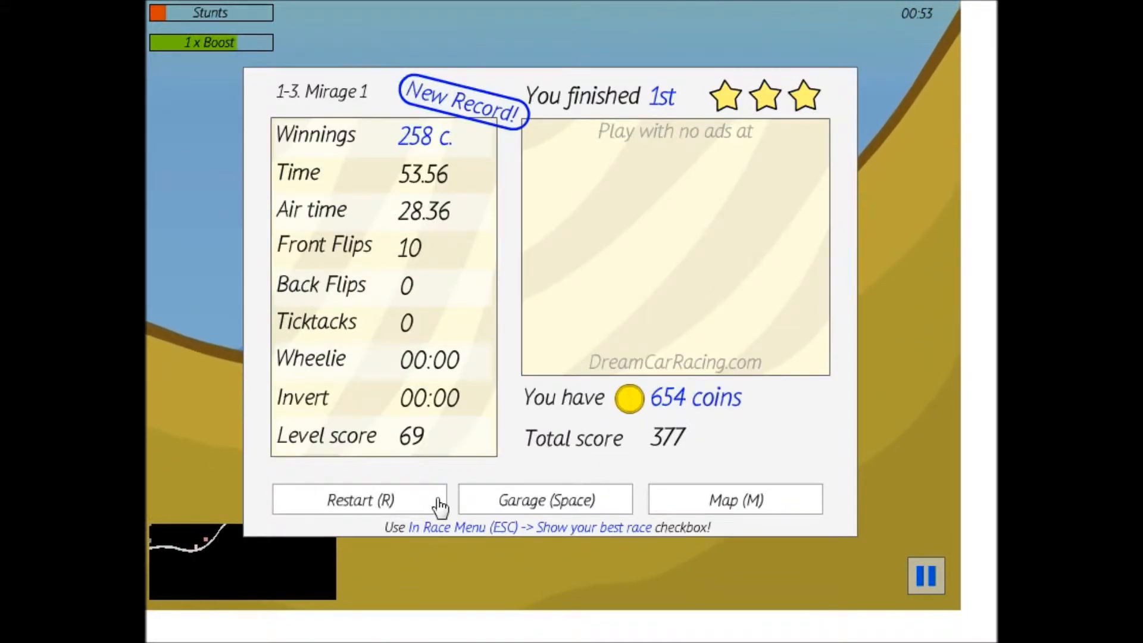
{"action": "mouse_move", "coordinate": [654, 505]}
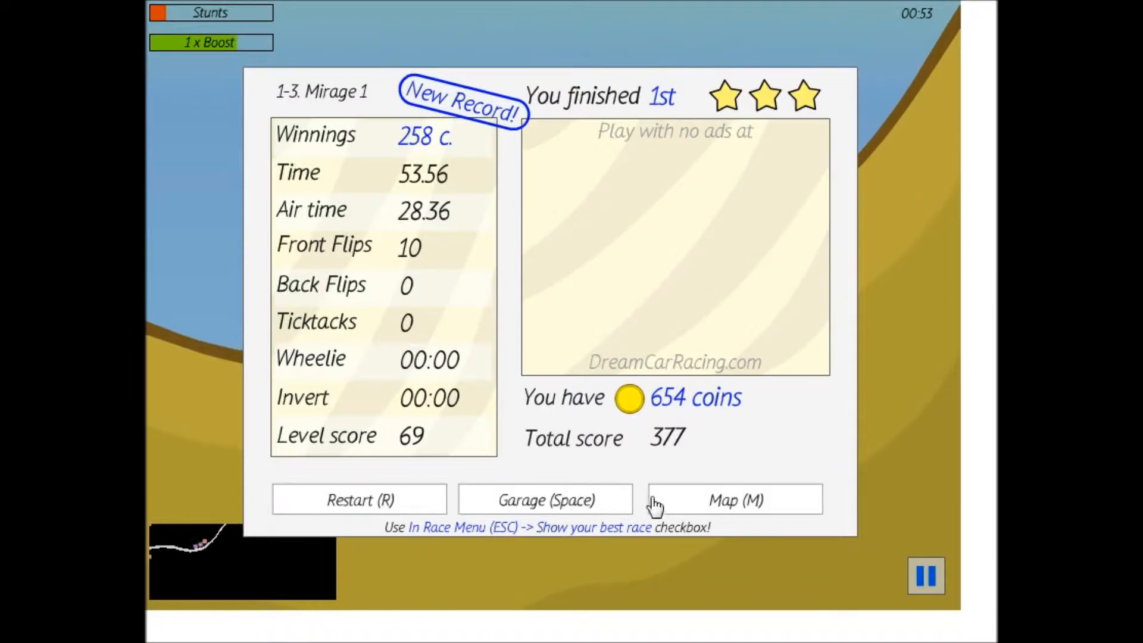
{"action": "left_click", "coordinate": [734, 500]}
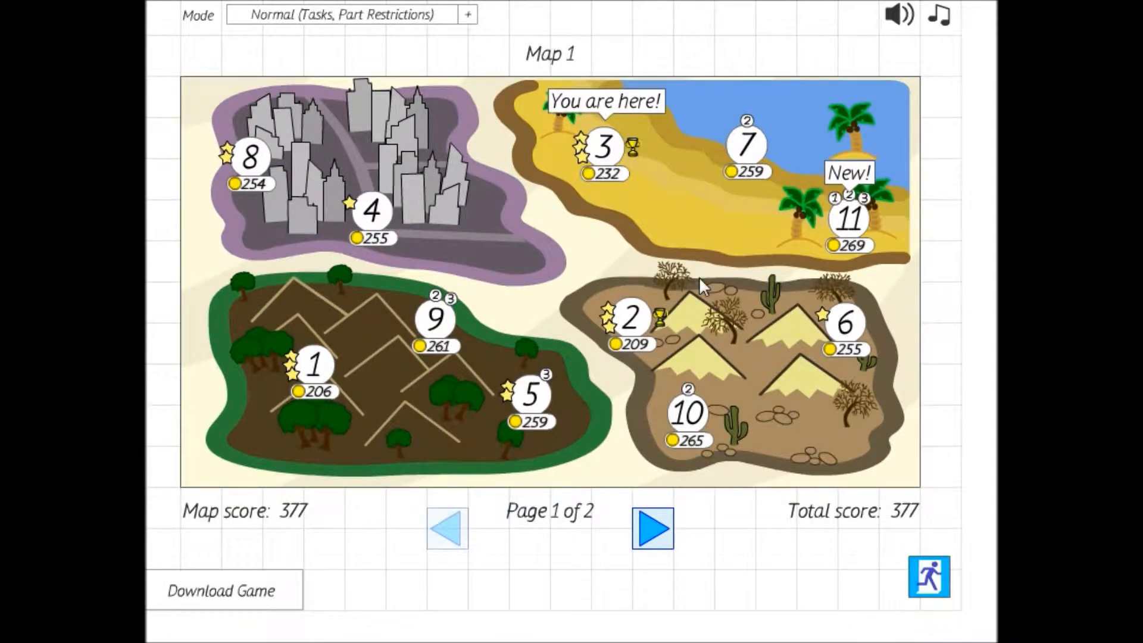
{"action": "left_click", "coordinate": [370, 212]}
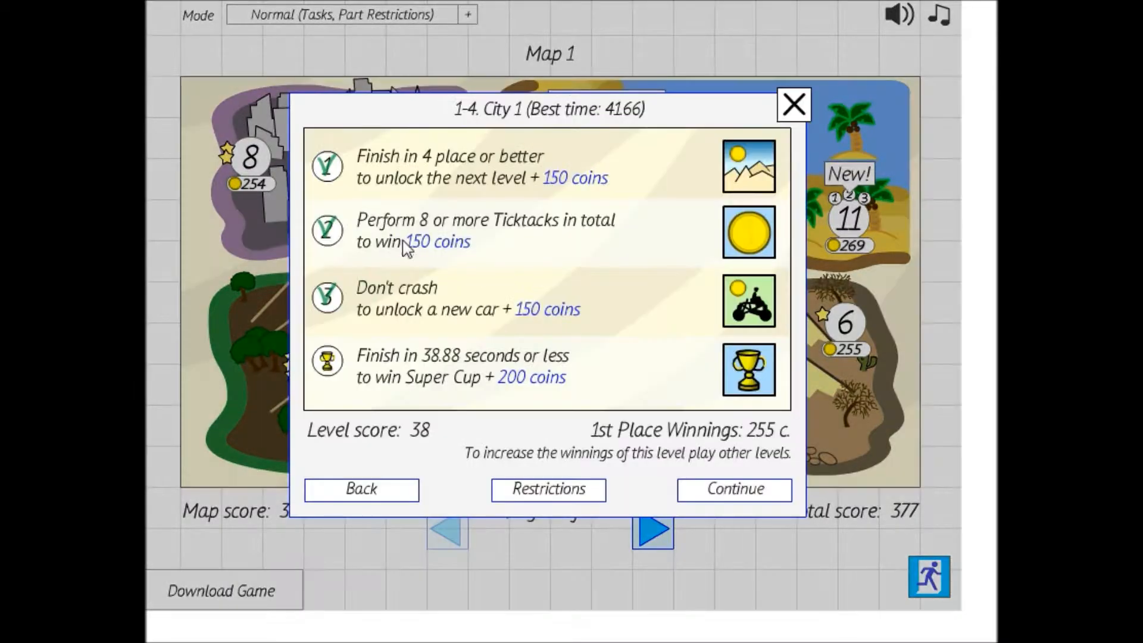
{"action": "mouse_move", "coordinate": [522, 503]}
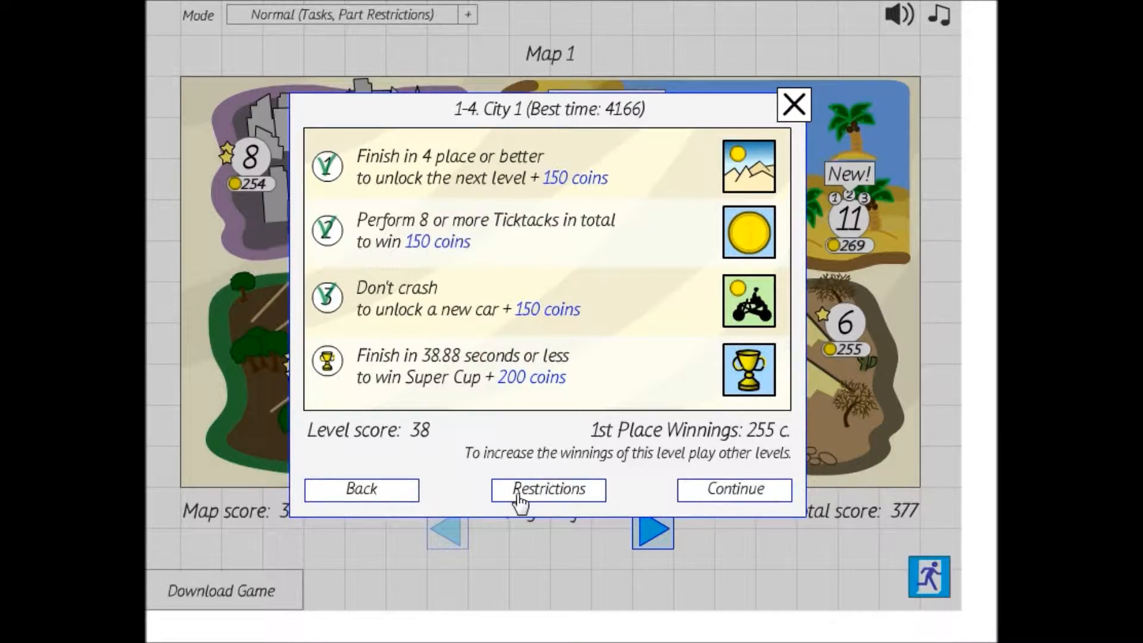
{"action": "mouse_move", "coordinate": [734, 489]}
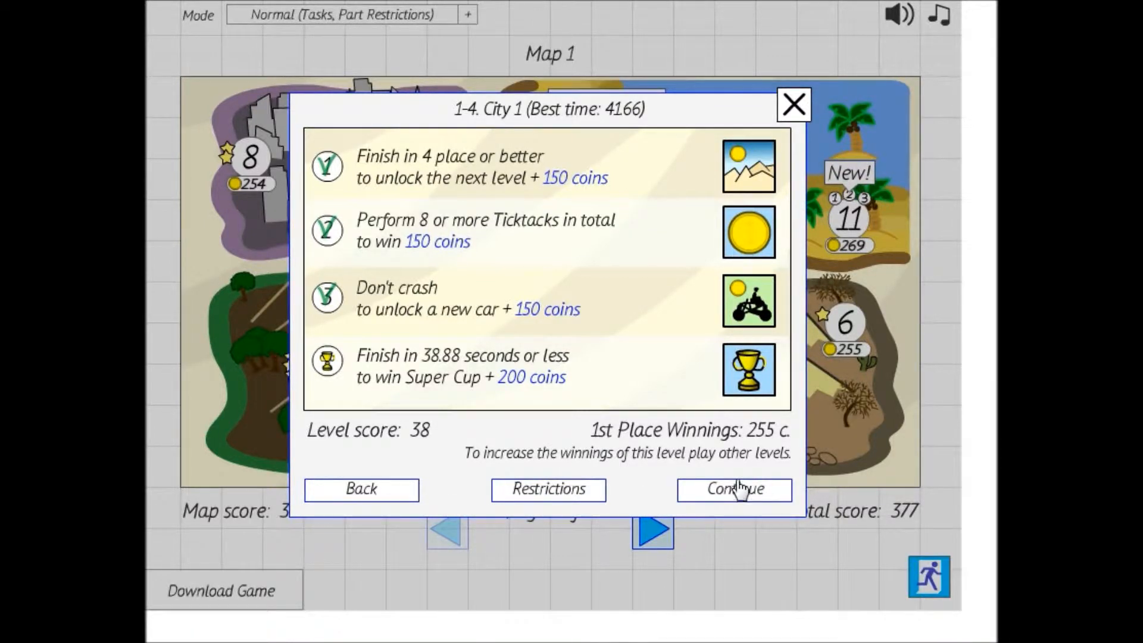
{"action": "left_click", "coordinate": [734, 490]}
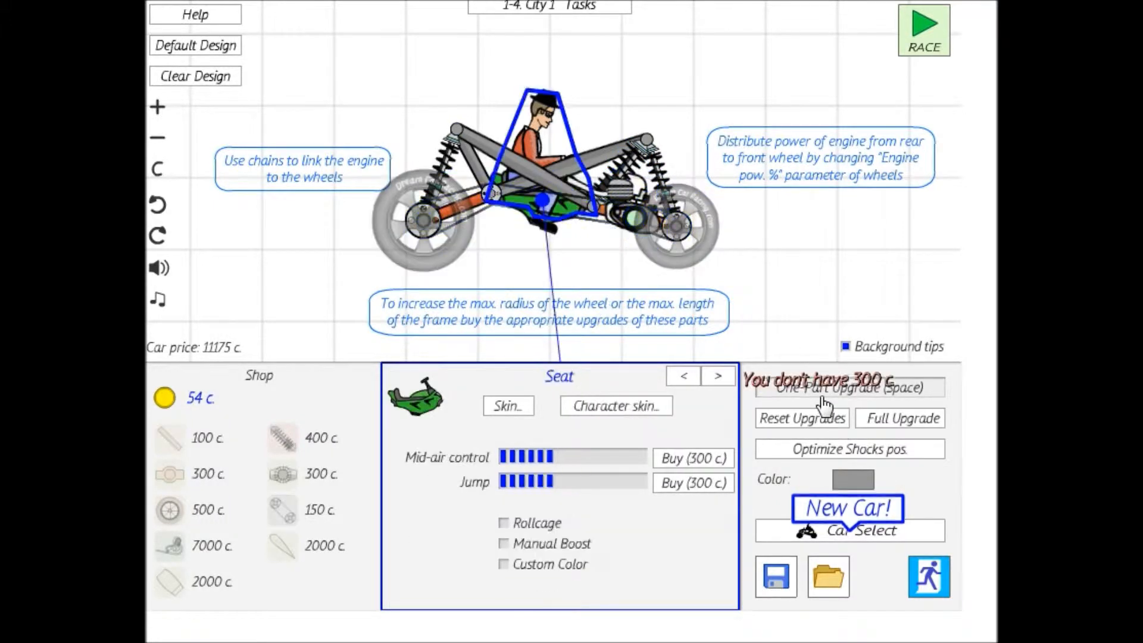
{"action": "left_click", "coordinate": [924, 28]}
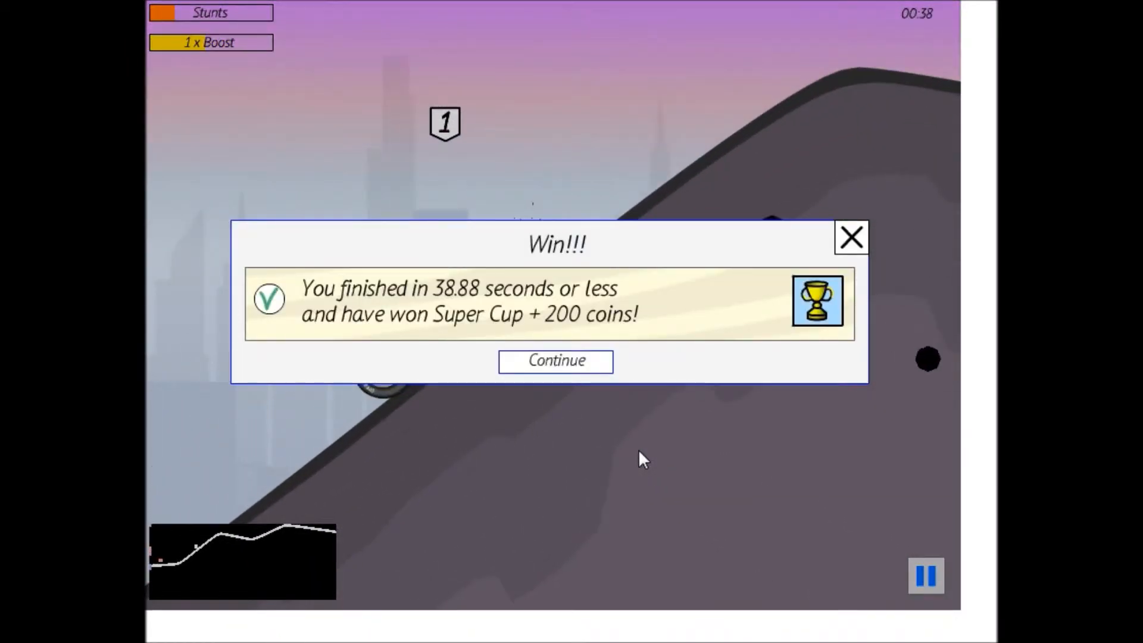
Dismiss the City 1 win notice and enter the Highlands 1 garage from Map 1
{"action": "left_click", "coordinate": [556, 360]}
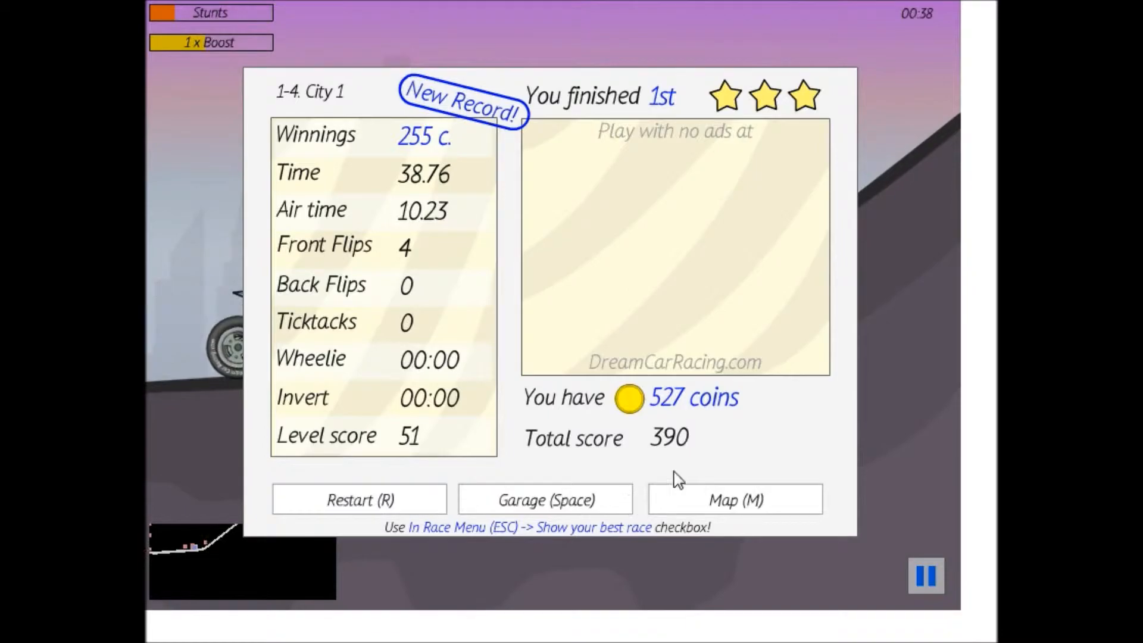
{"action": "left_click", "coordinate": [735, 500]}
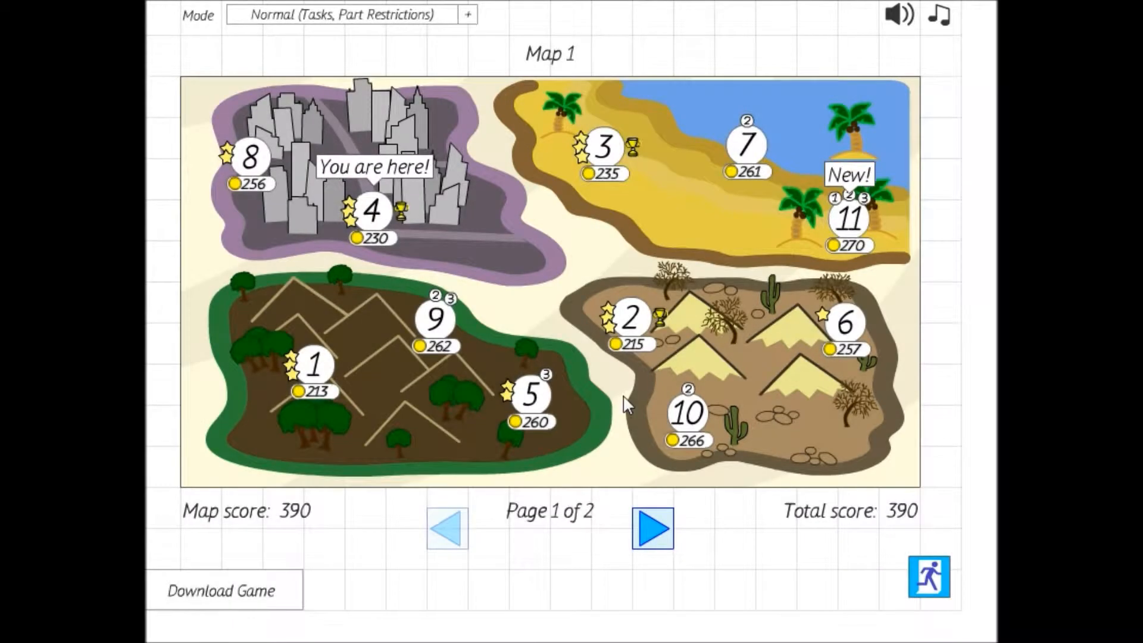
{"action": "left_click", "coordinate": [314, 367]}
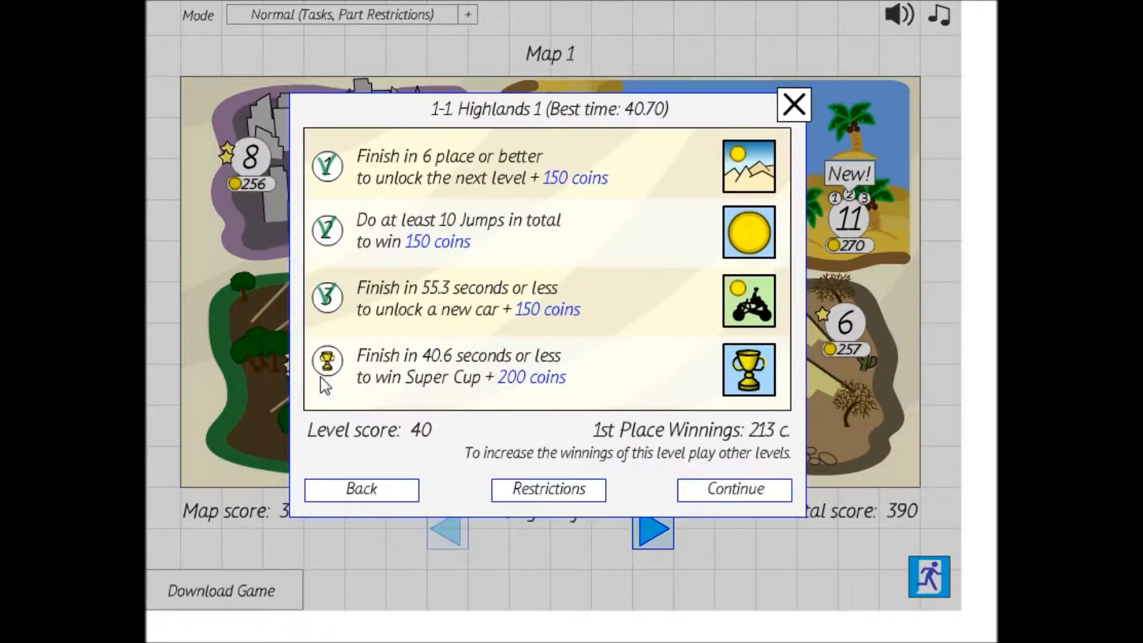
{"action": "left_click", "coordinate": [733, 488]}
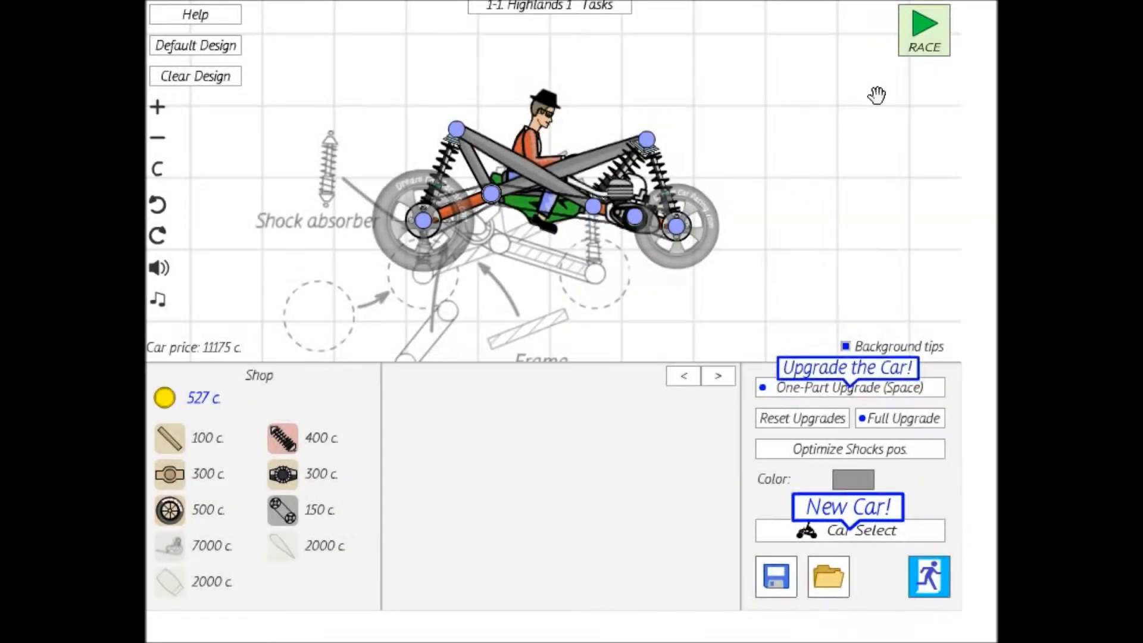
{"action": "left_click", "coordinate": [849, 387]}
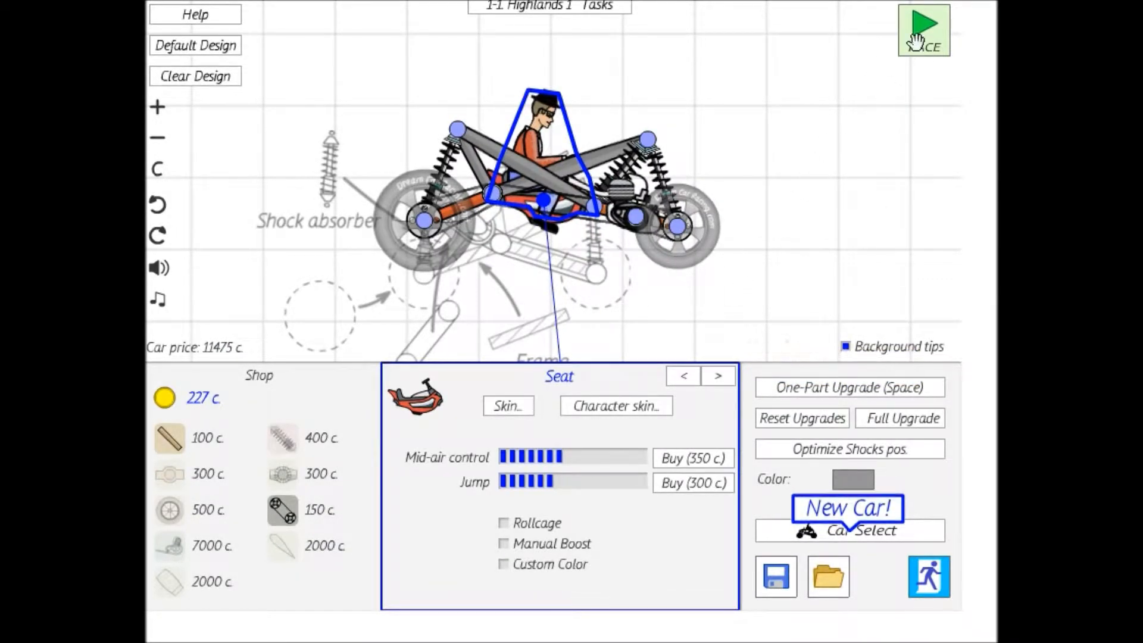
Race Highlands 1 in under 40.6 seconds for the Super Cup and 200 coins
{"action": "left_click", "coordinate": [922, 29]}
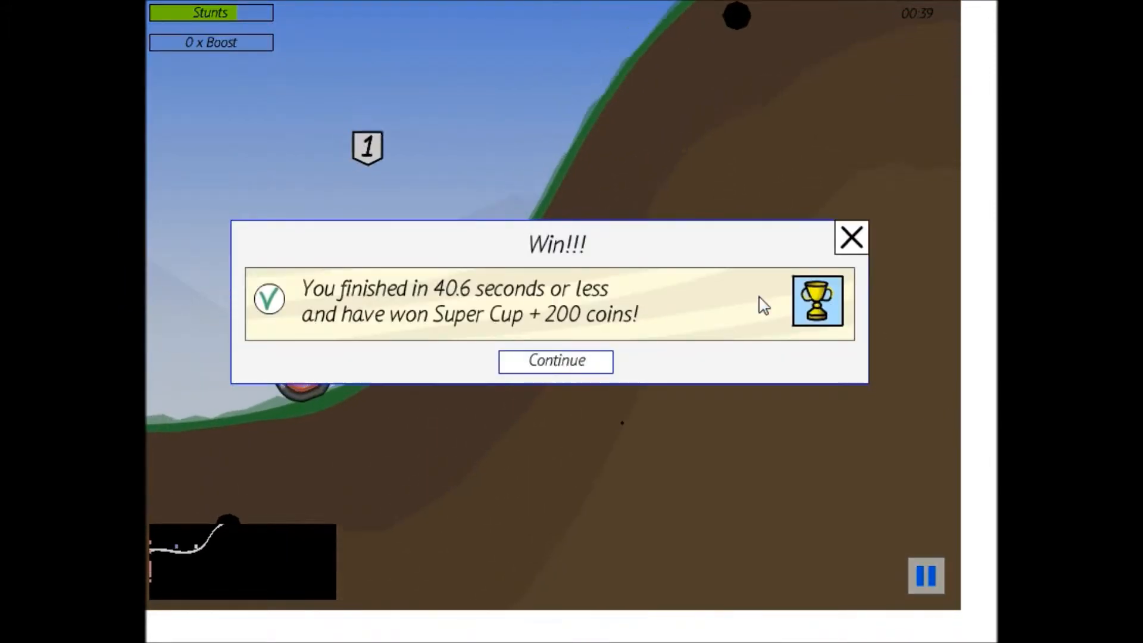
Dismiss the Super Cup message, return to Map 1, and enter the level 5 garage
{"action": "left_click", "coordinate": [555, 360]}
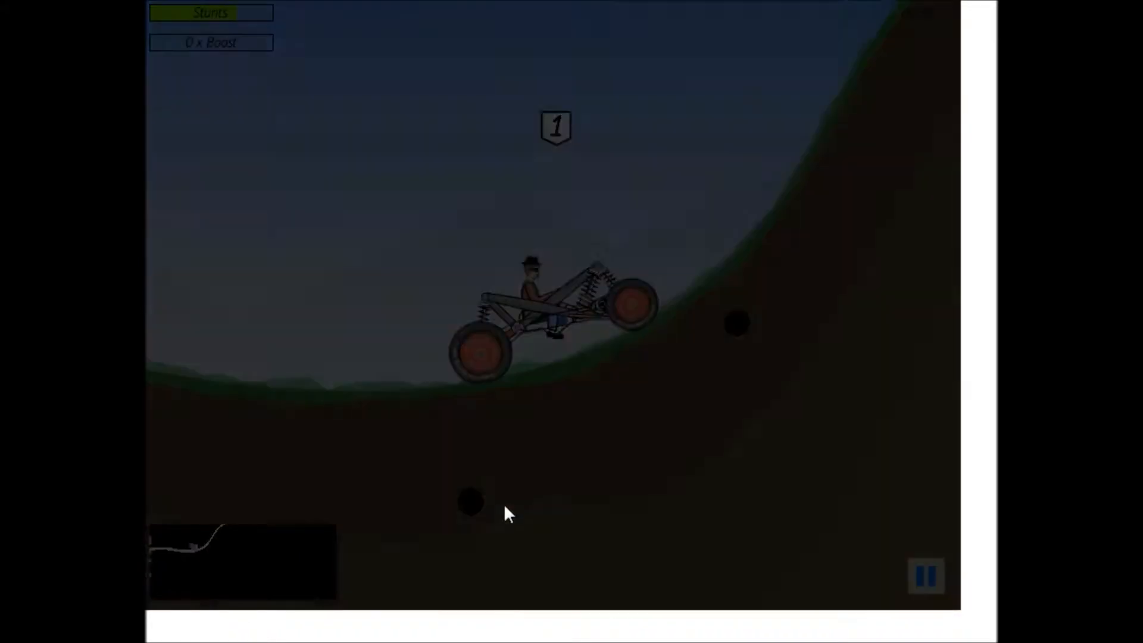
{"action": "left_click", "coordinate": [925, 576]}
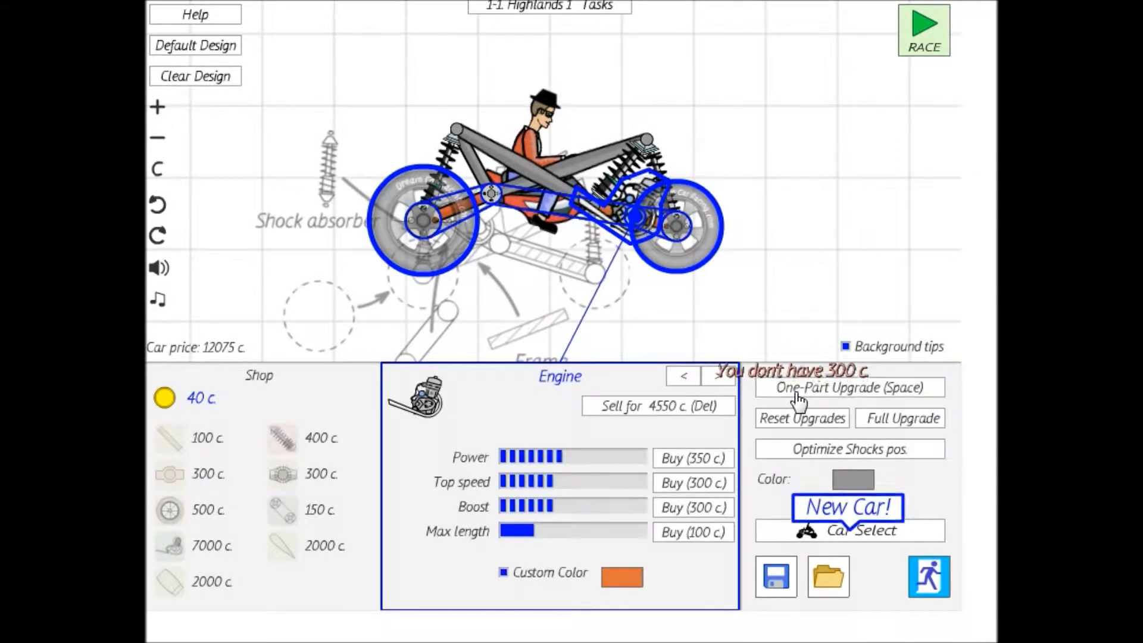
{"action": "left_click", "coordinate": [928, 576]}
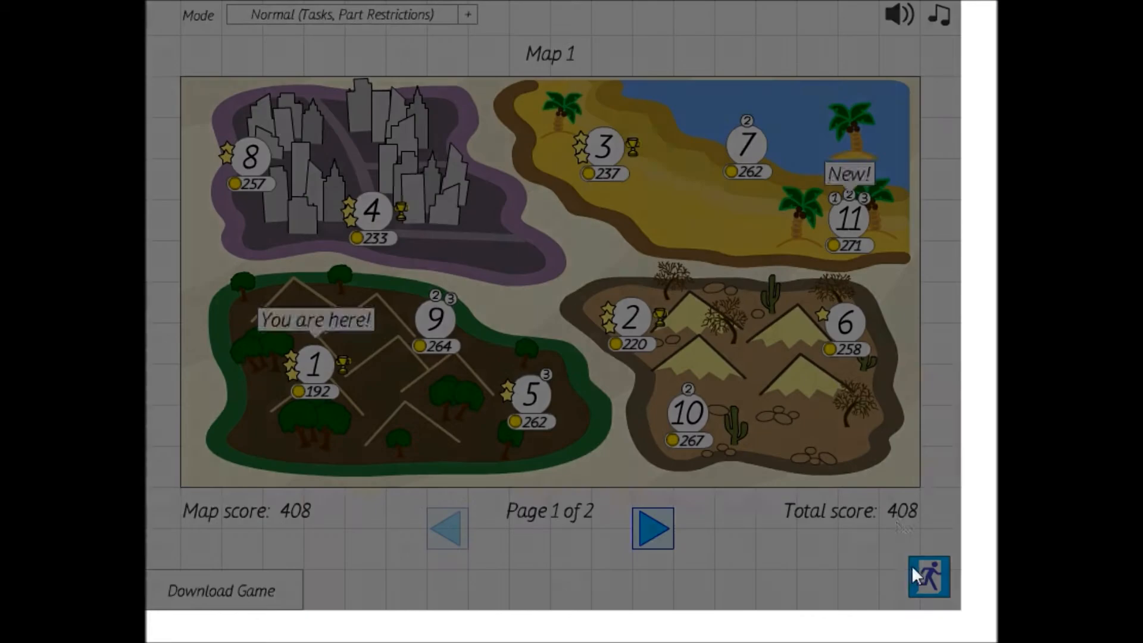
{"action": "mouse_move", "coordinate": [484, 242]}
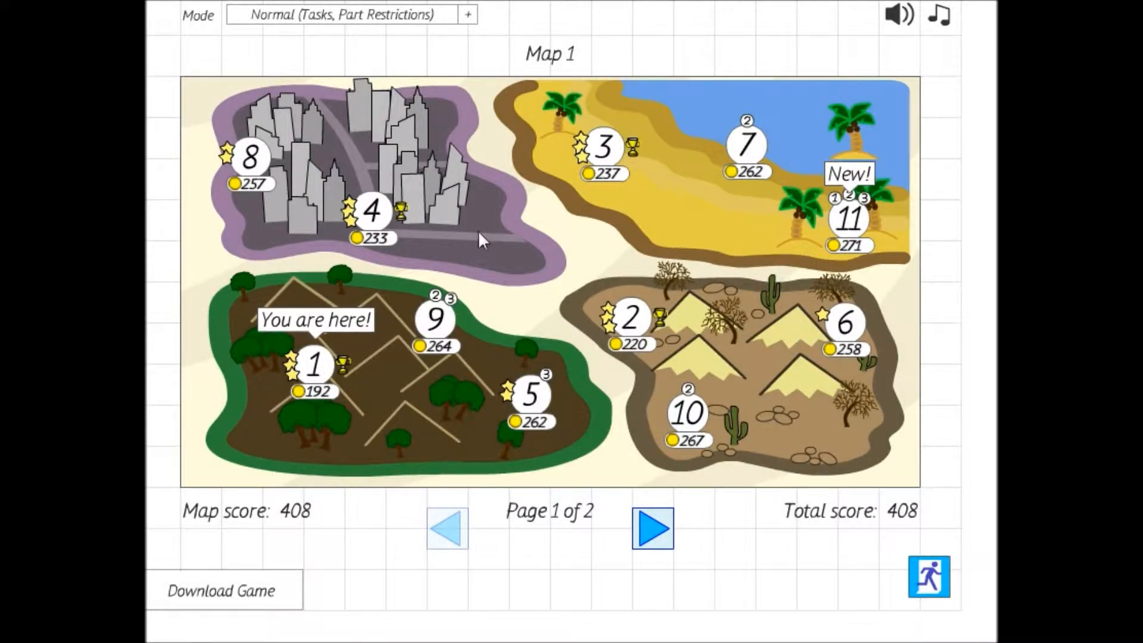
{"action": "left_click", "coordinate": [529, 396]}
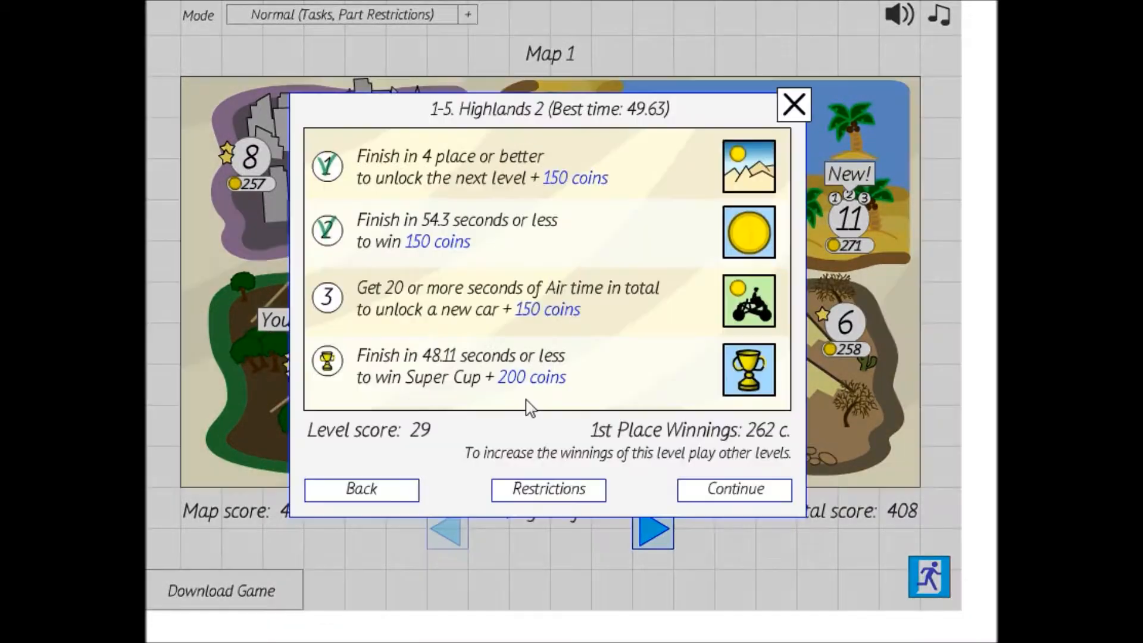
{"action": "mouse_move", "coordinate": [596, 378]}
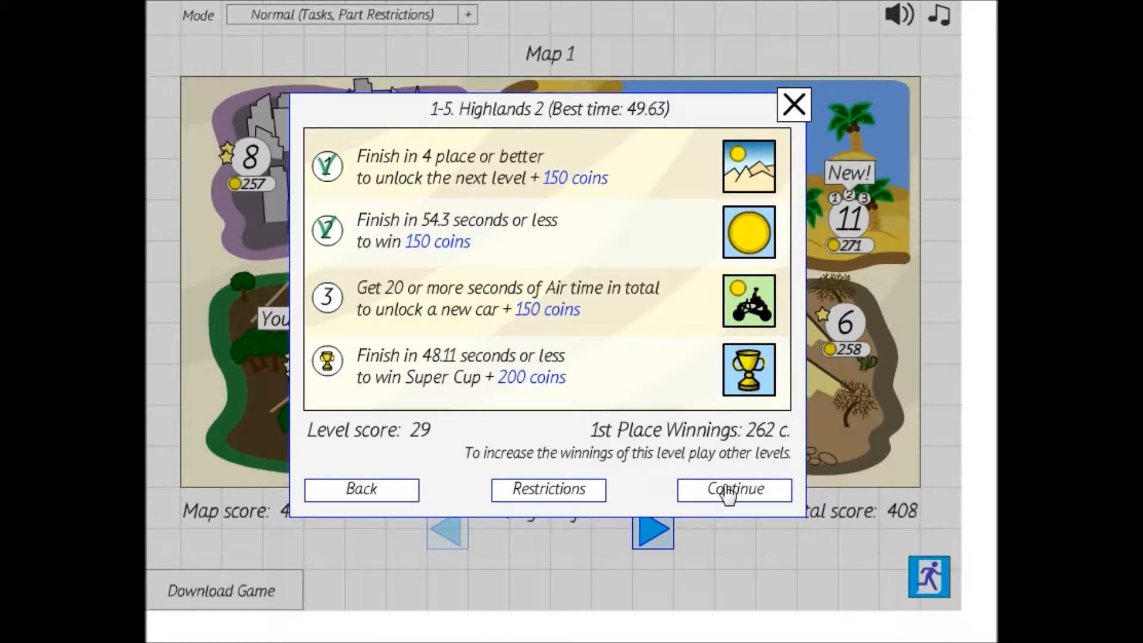
{"action": "left_click", "coordinate": [733, 489]}
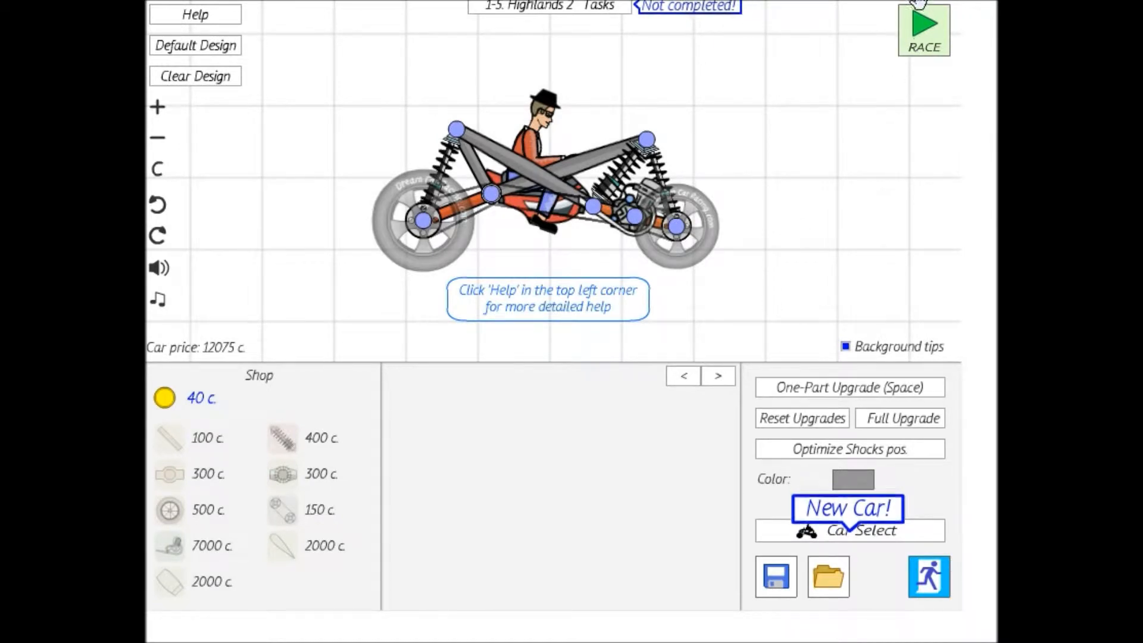
Win Highlands 2 with a new 49.20 record and return to the garage
{"action": "left_click", "coordinate": [923, 29]}
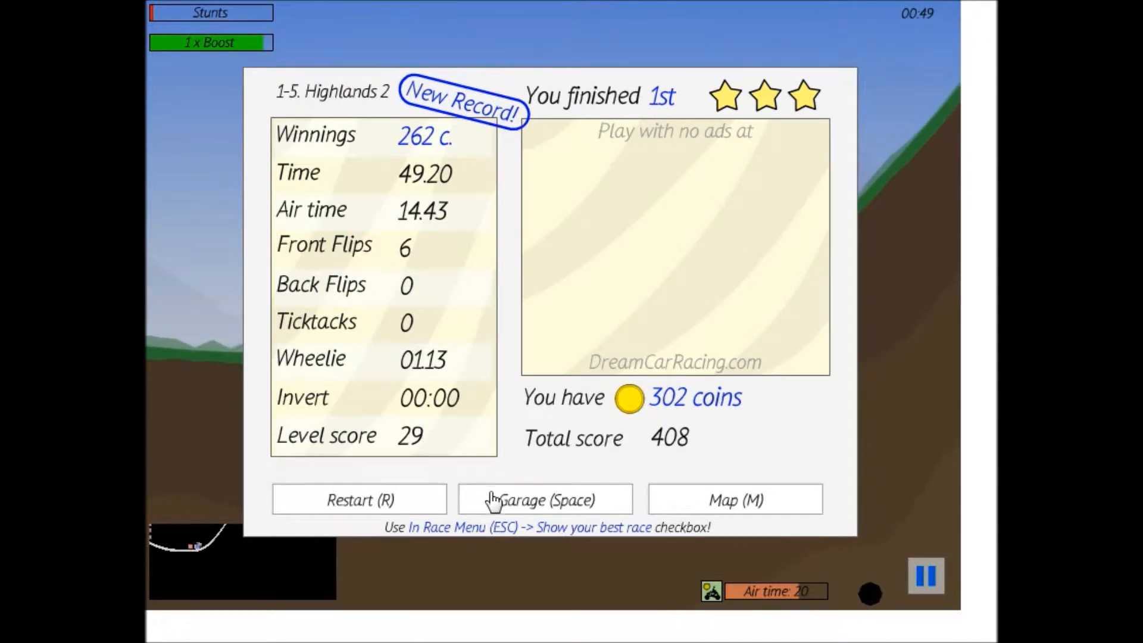
{"action": "left_click", "coordinate": [546, 500]}
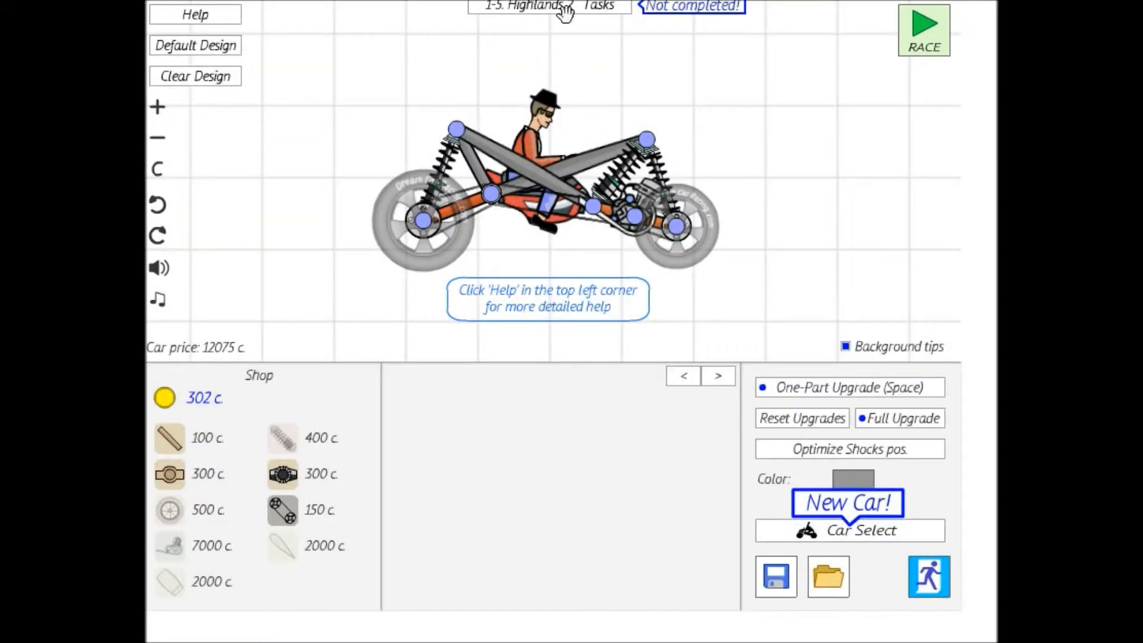
Check the Highlands 2 task list, then race Desert 2 to a 4th-place finish
{"action": "left_click", "coordinate": [598, 6]}
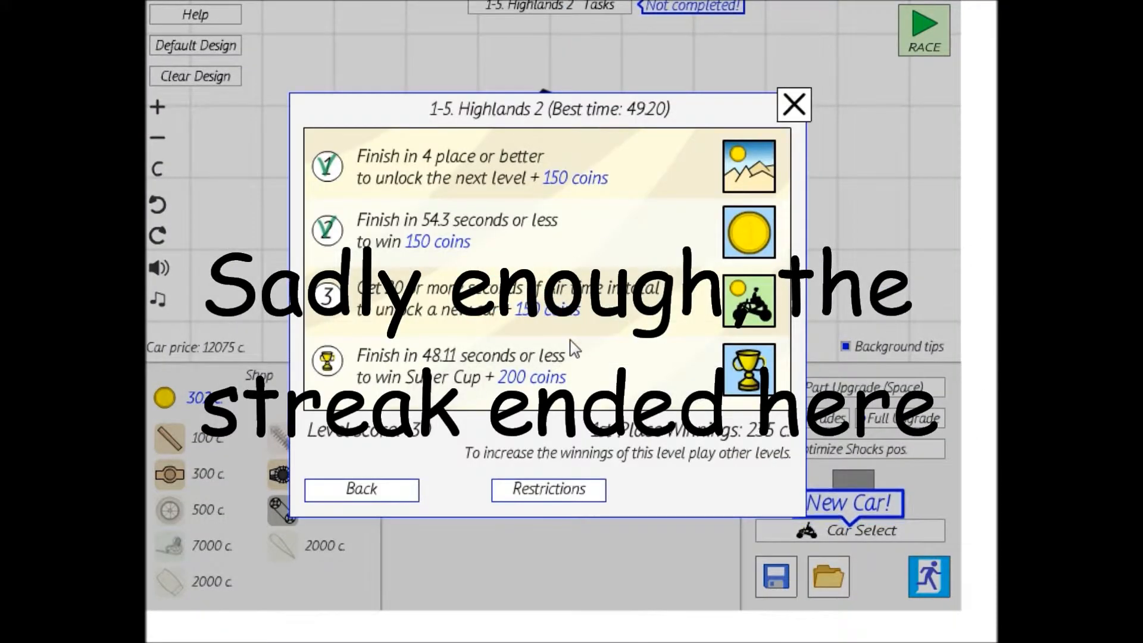
{"action": "left_click", "coordinate": [793, 104]}
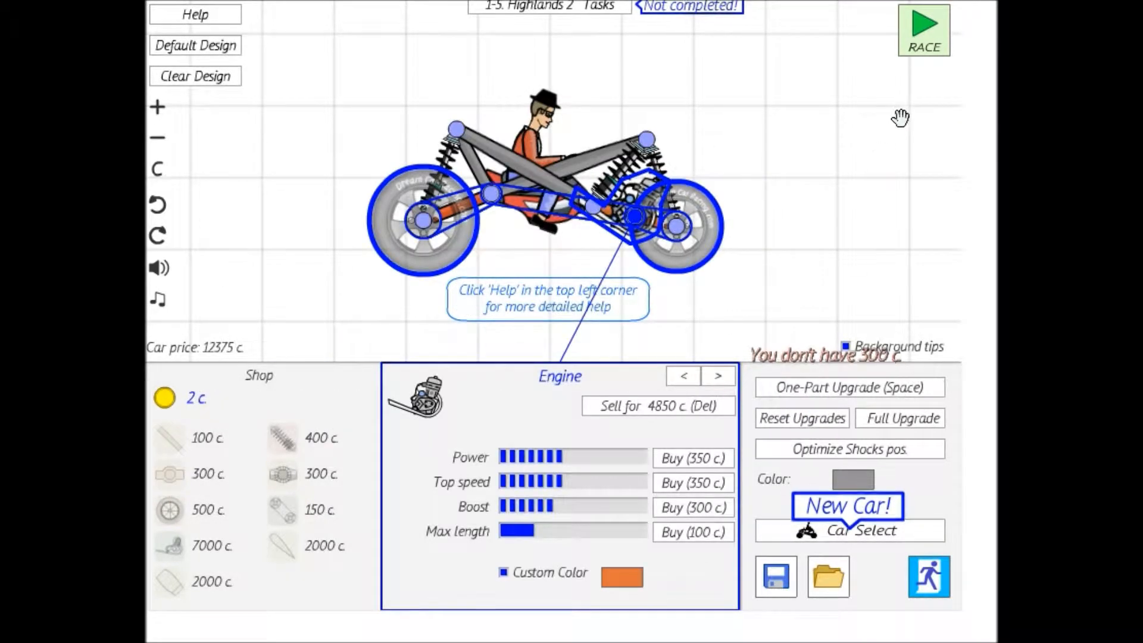
{"action": "left_click", "coordinate": [923, 29]}
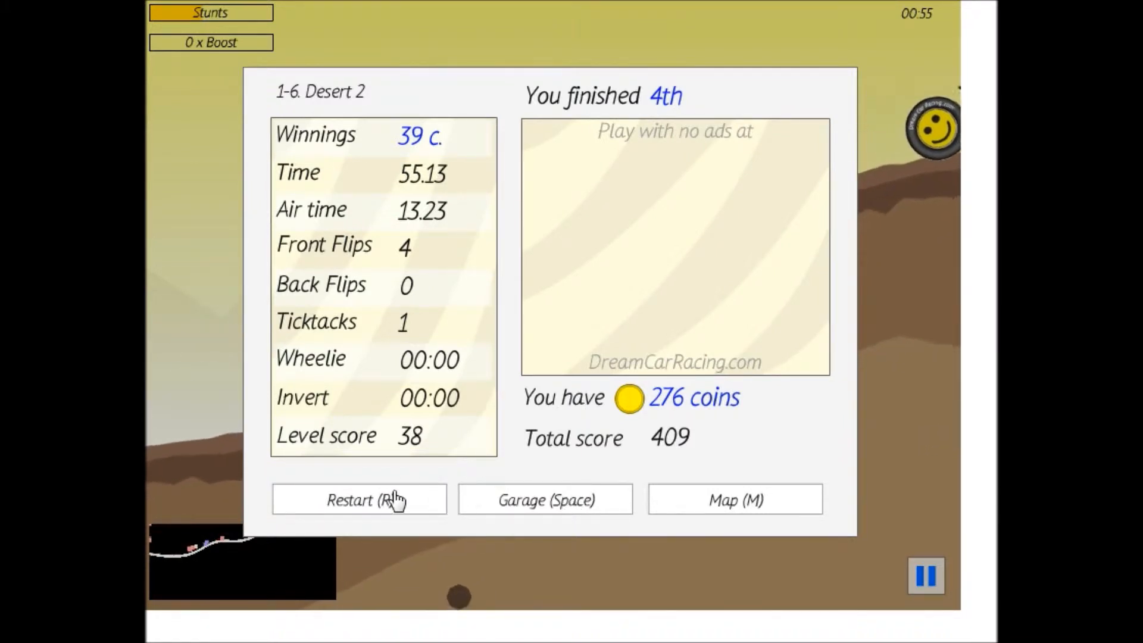
{"action": "mouse_move", "coordinate": [395, 501]}
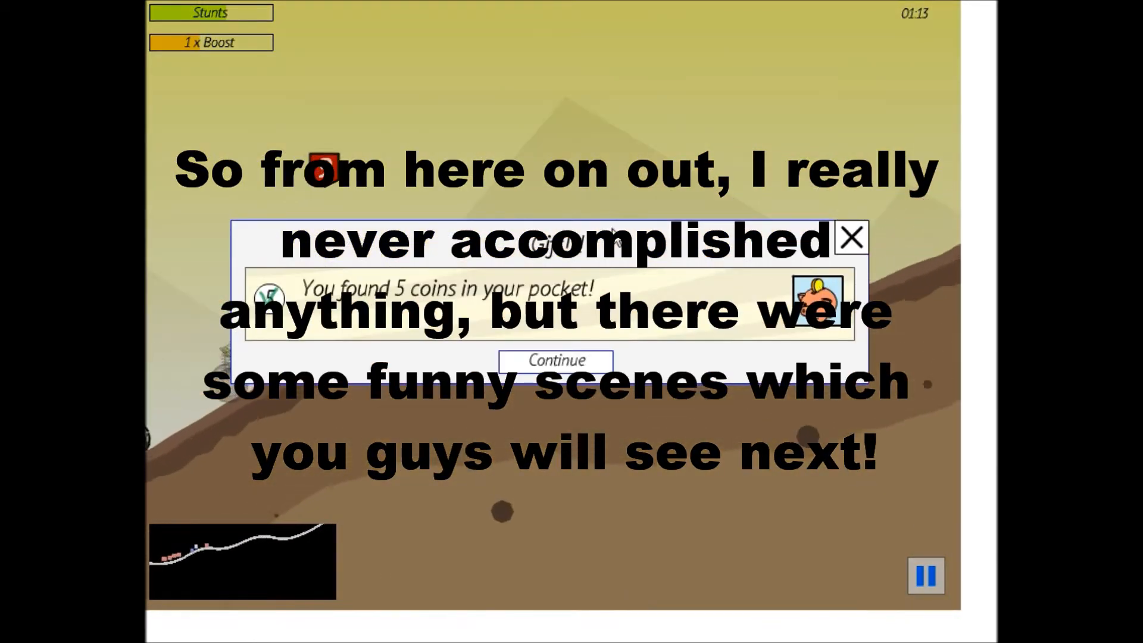
Dismiss the found-coins message and leave the last-place Desert 2 results screen
{"action": "left_click", "coordinate": [555, 361]}
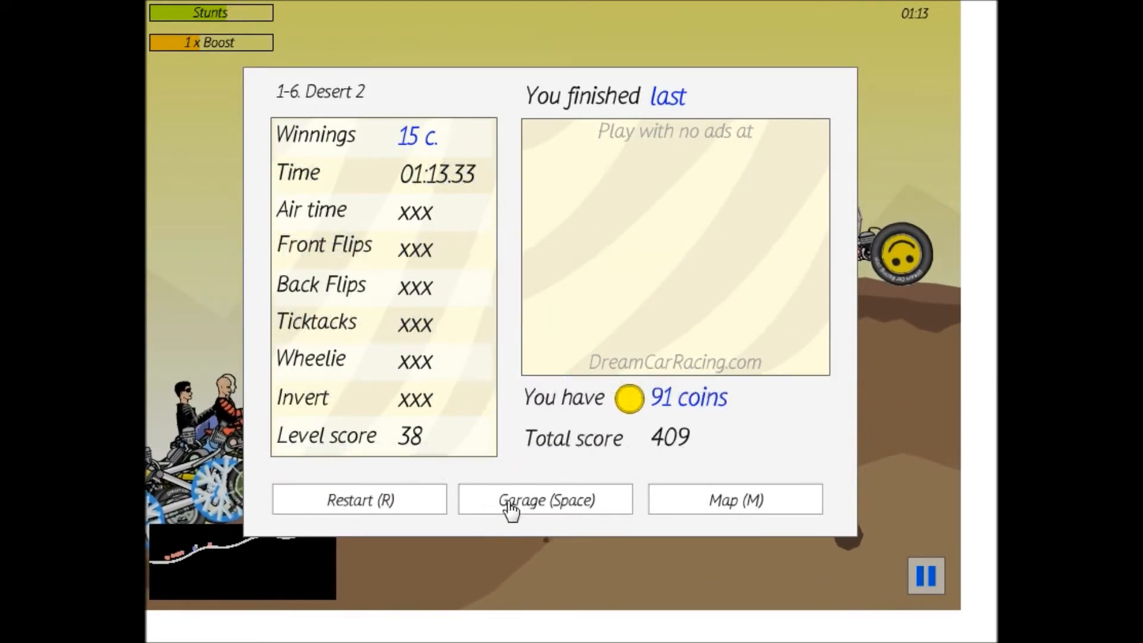
{"action": "left_click", "coordinate": [359, 500]}
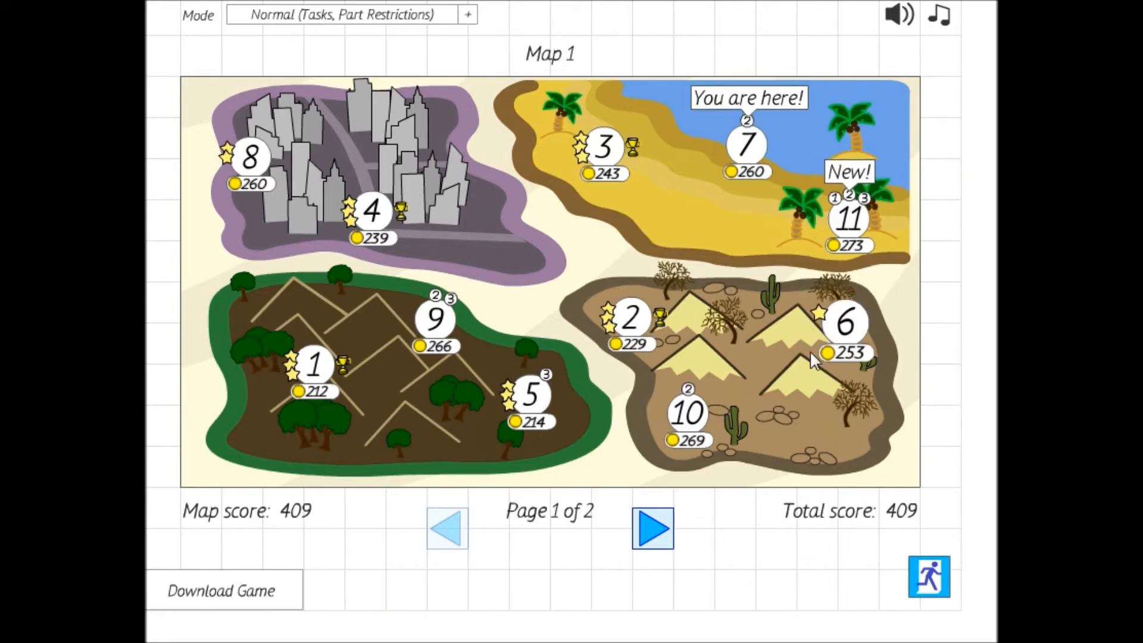
{"action": "mouse_move", "coordinate": [634, 367]}
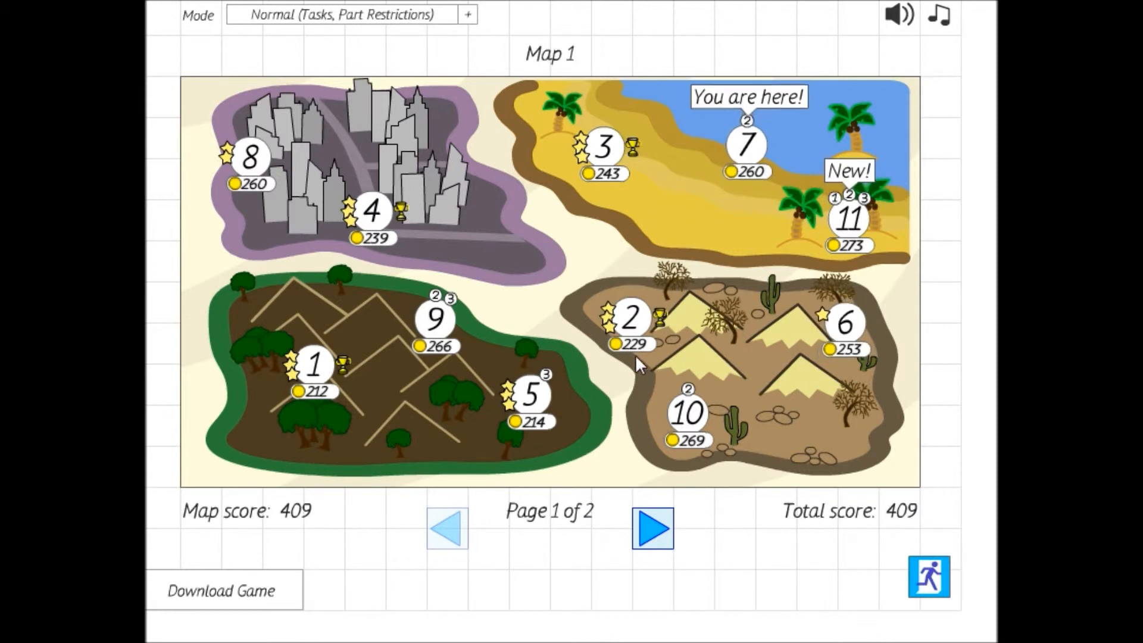
{"action": "mouse_move", "coordinate": [665, 293]}
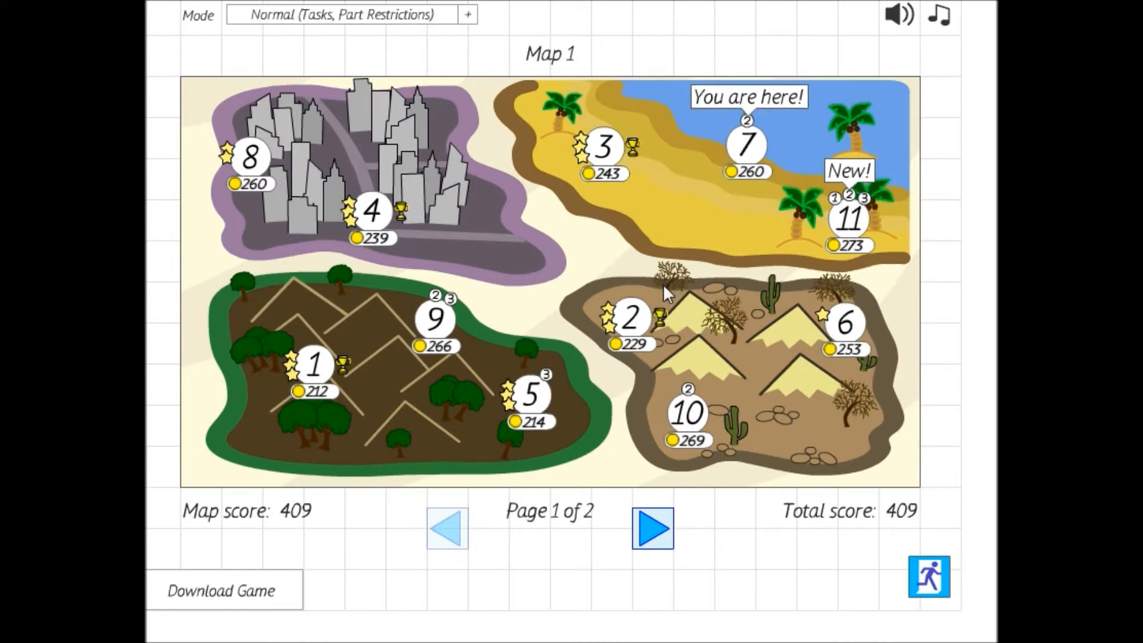
{"action": "mouse_move", "coordinate": [588, 314]}
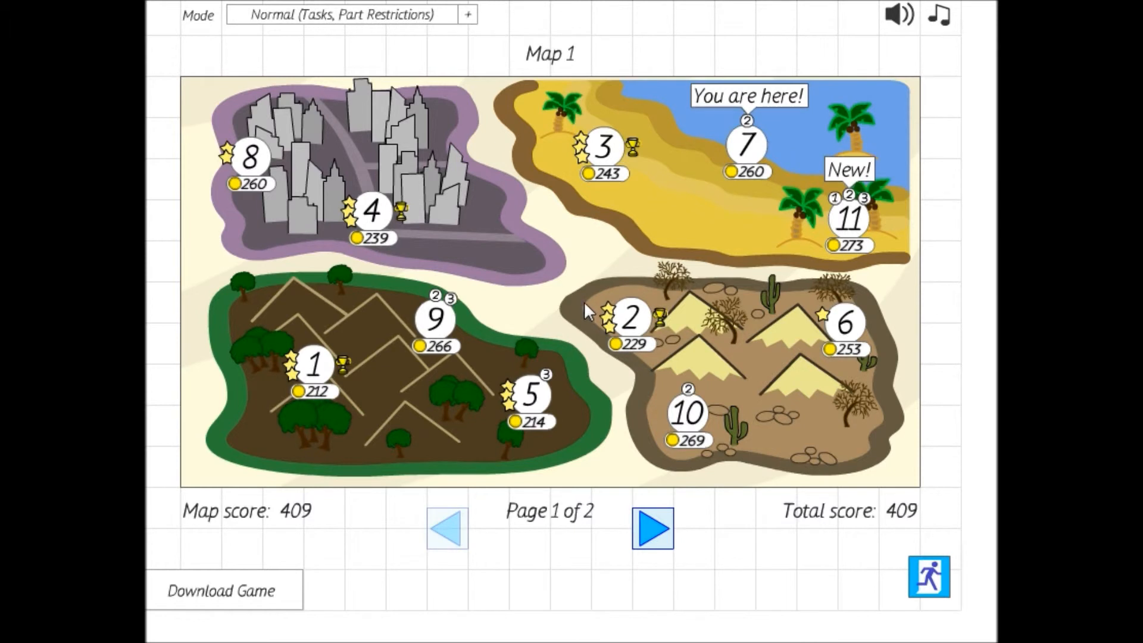
{"action": "mouse_move", "coordinate": [752, 214]}
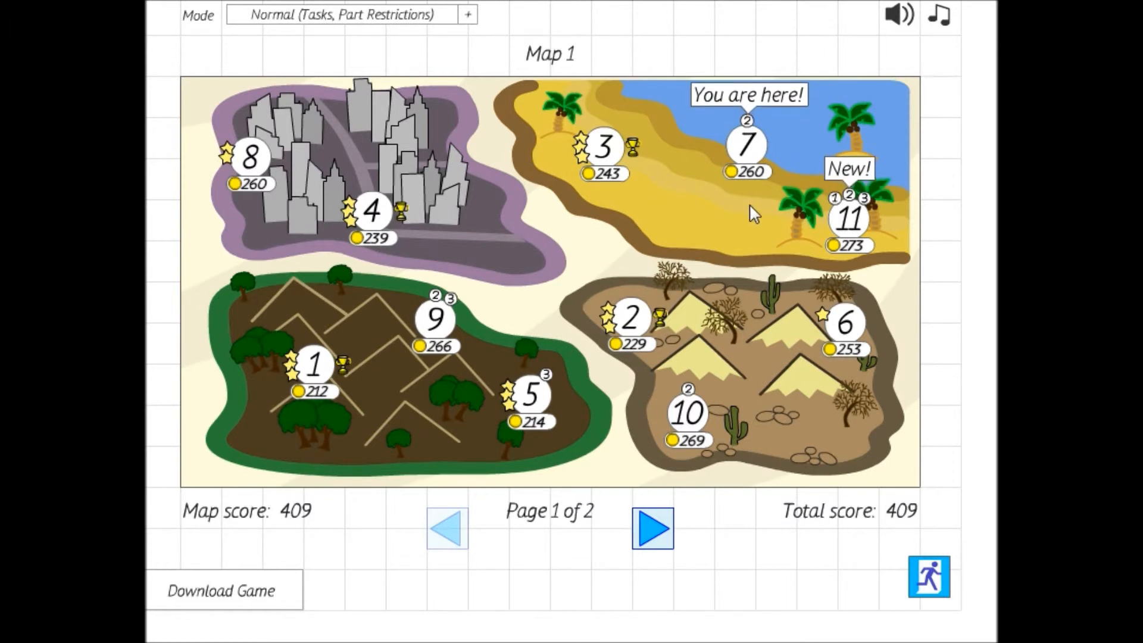
{"action": "mouse_move", "coordinate": [802, 520]}
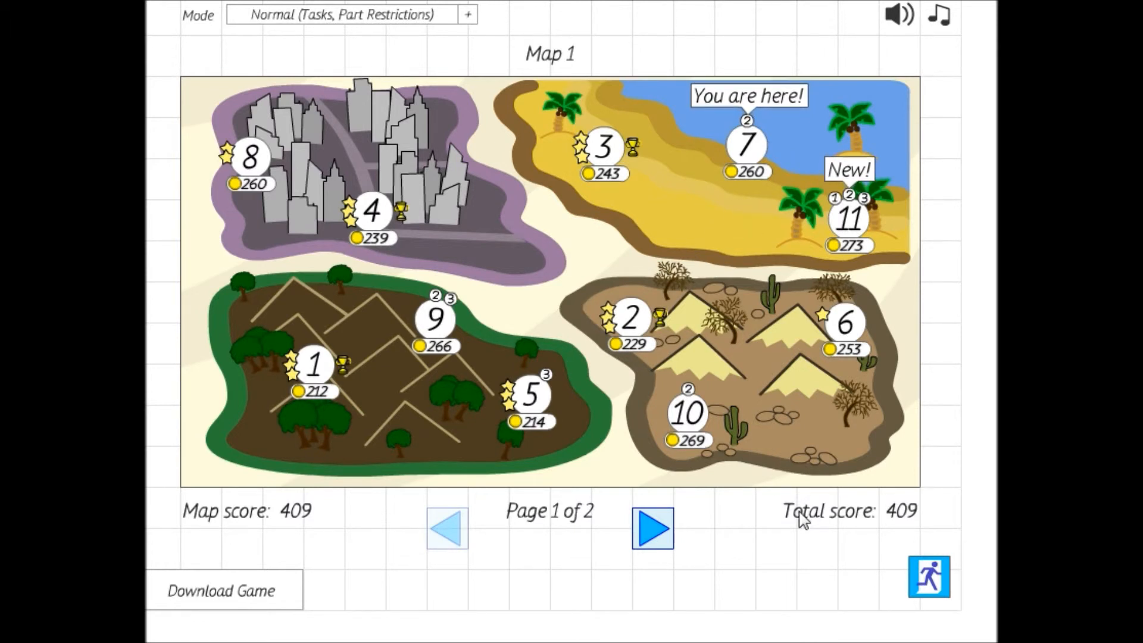